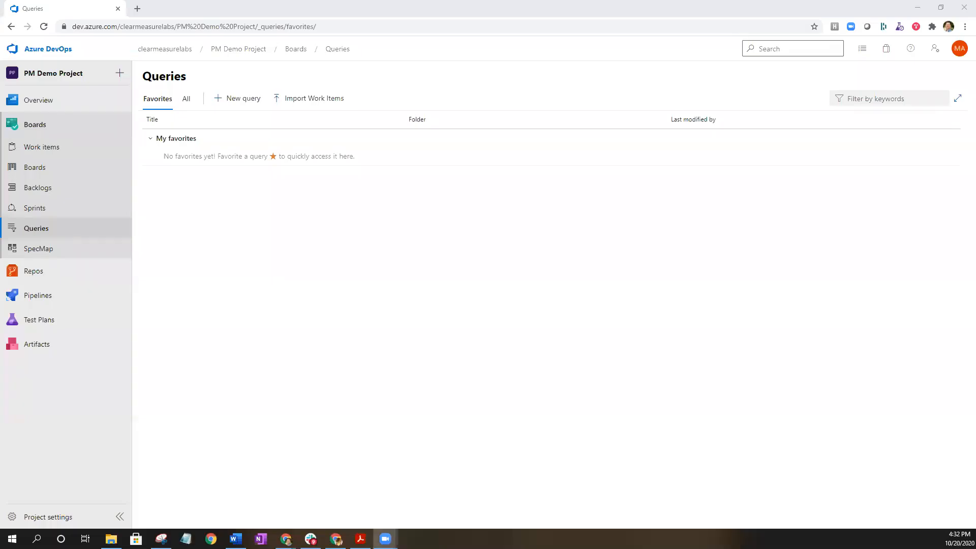
mouse_move(282, 303)
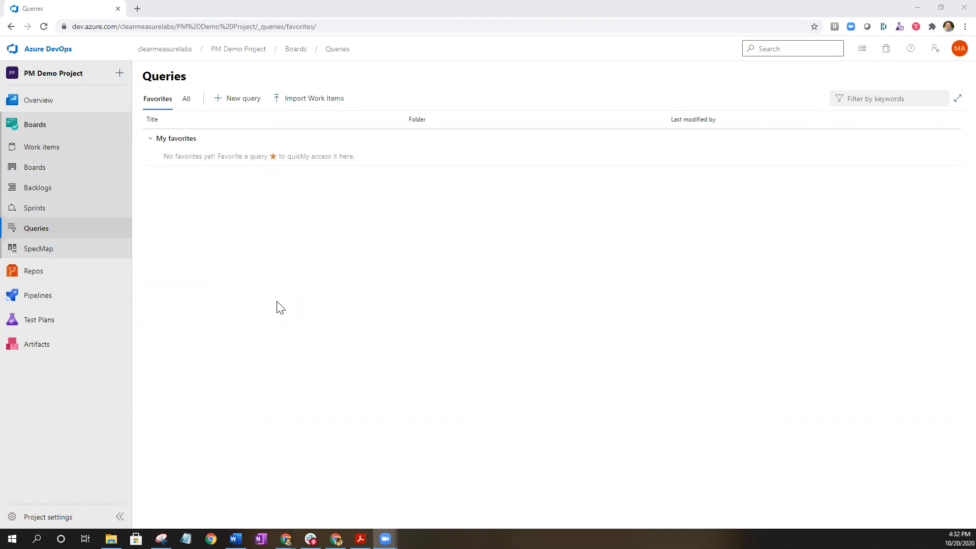
mouse_move(242, 99)
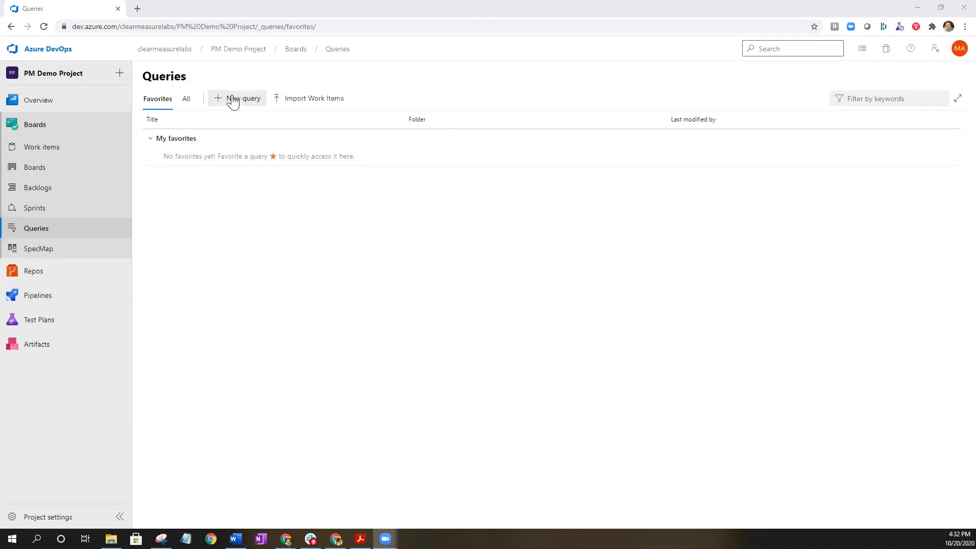
Create a new query and set its type to Tree of work items
left_click(244, 98)
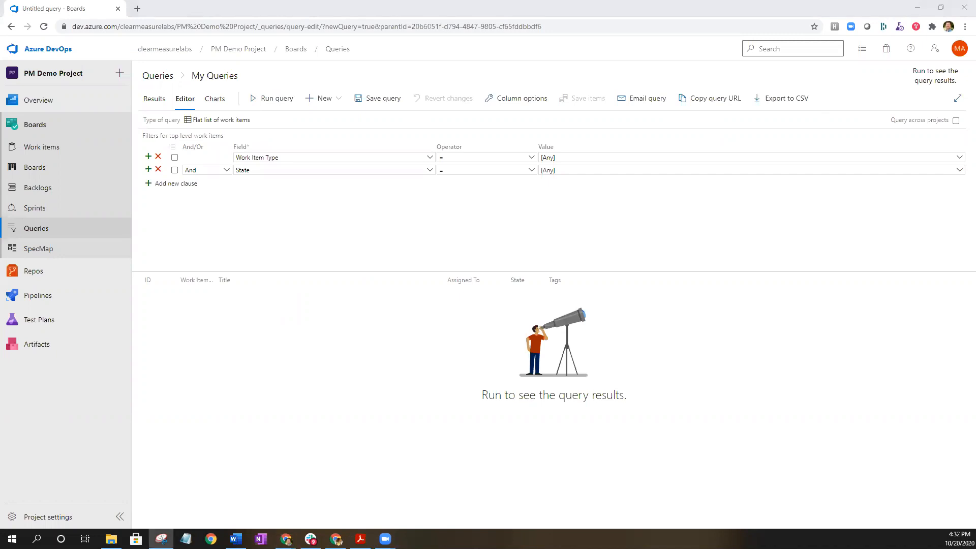
mouse_move(172, 120)
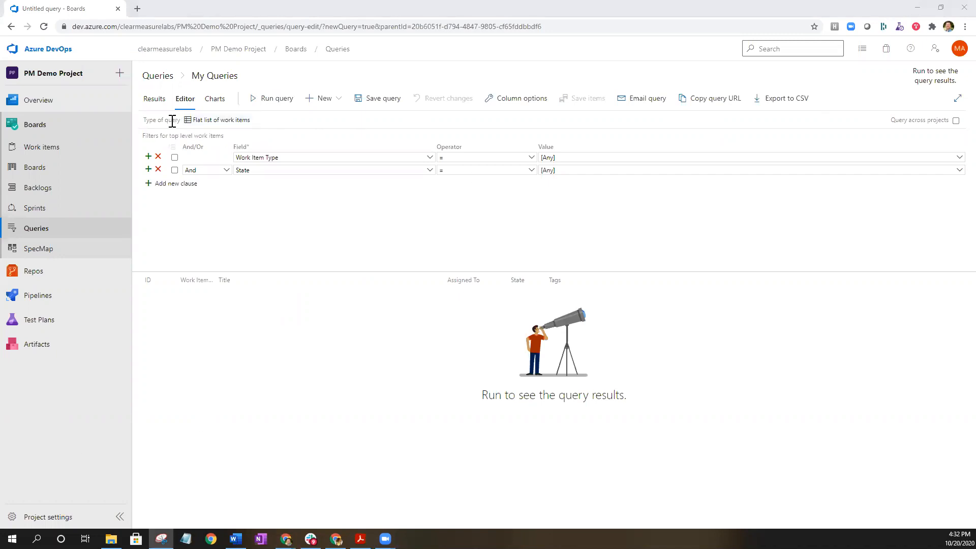
left_click(221, 120)
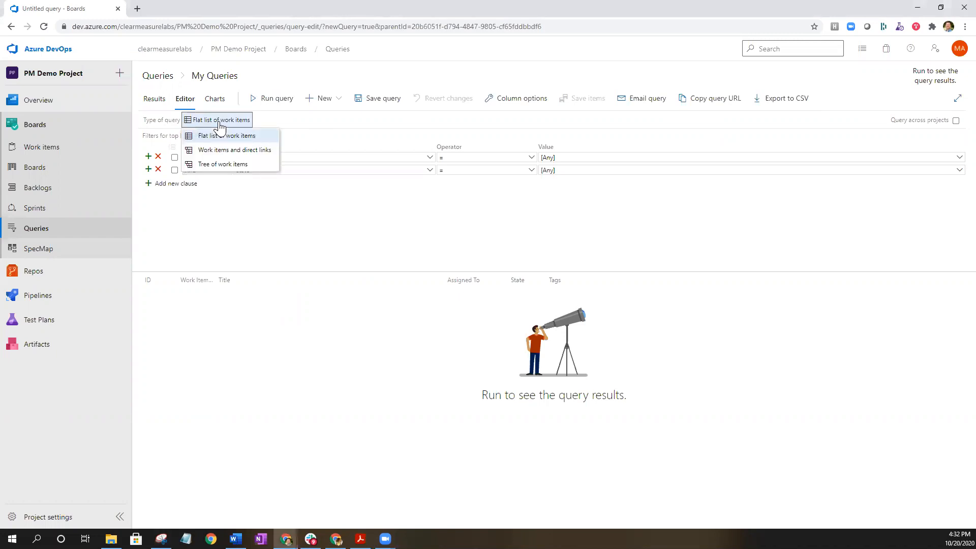
mouse_move(222, 164)
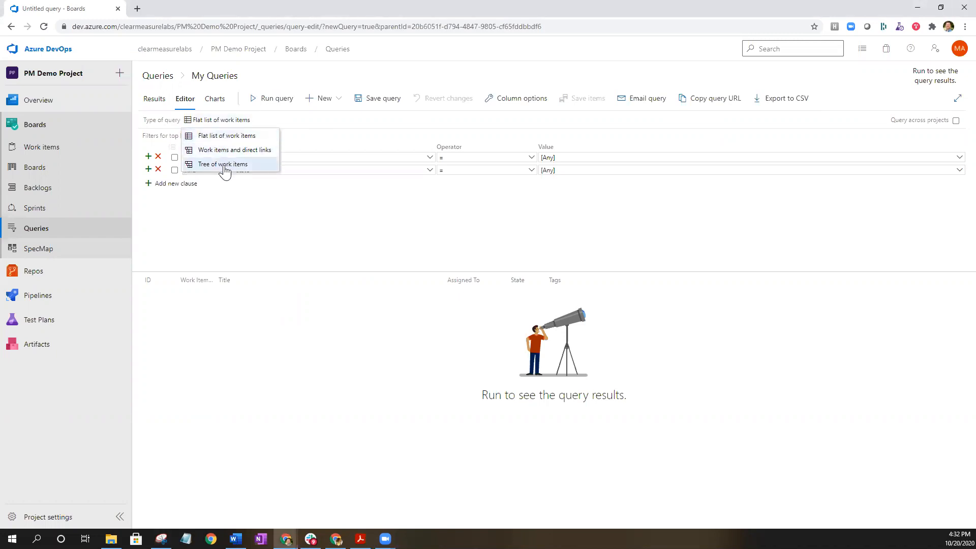
left_click(222, 164)
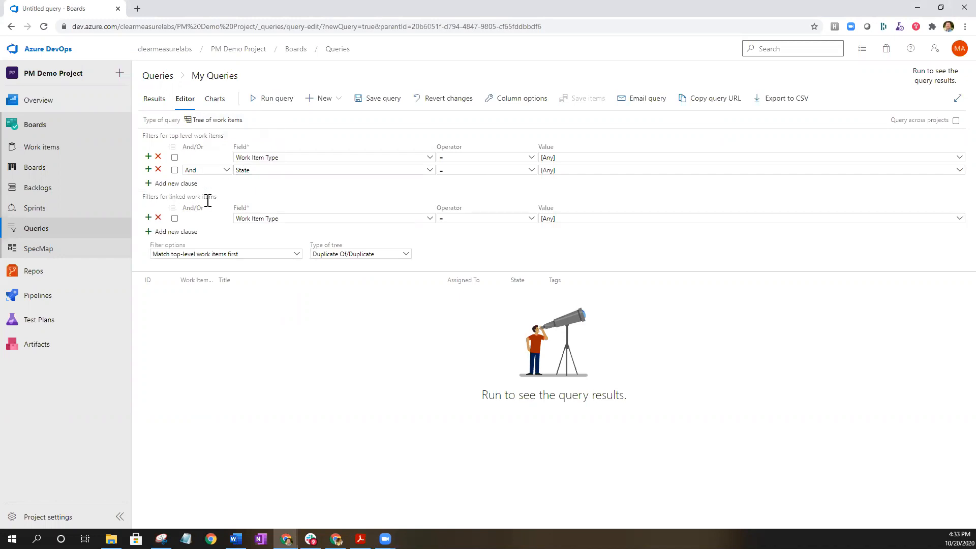
mouse_move(240, 205)
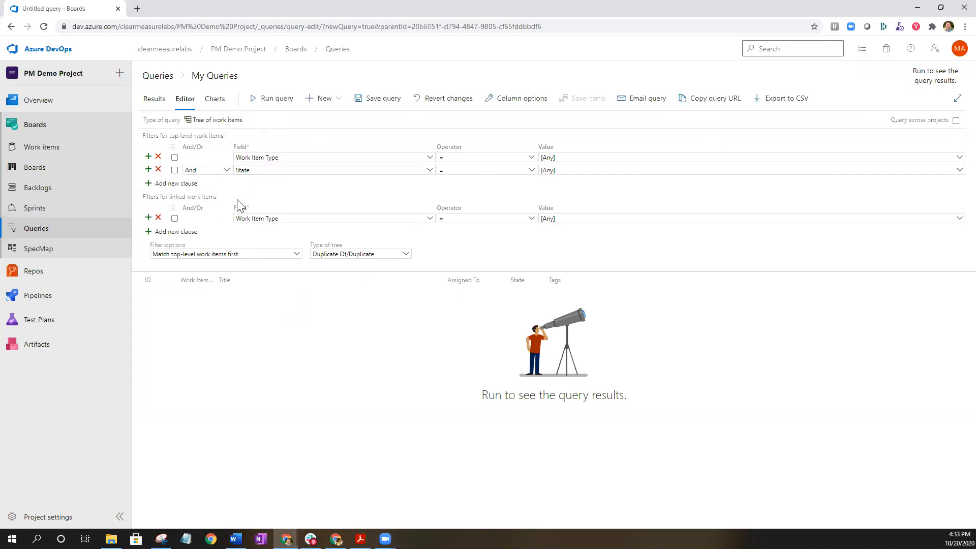
mouse_move(223, 253)
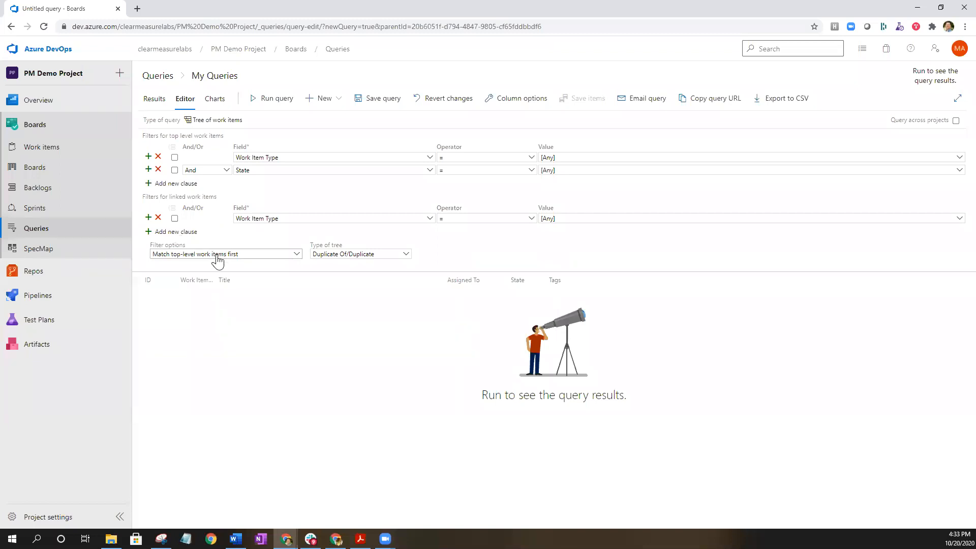
mouse_move(229, 260)
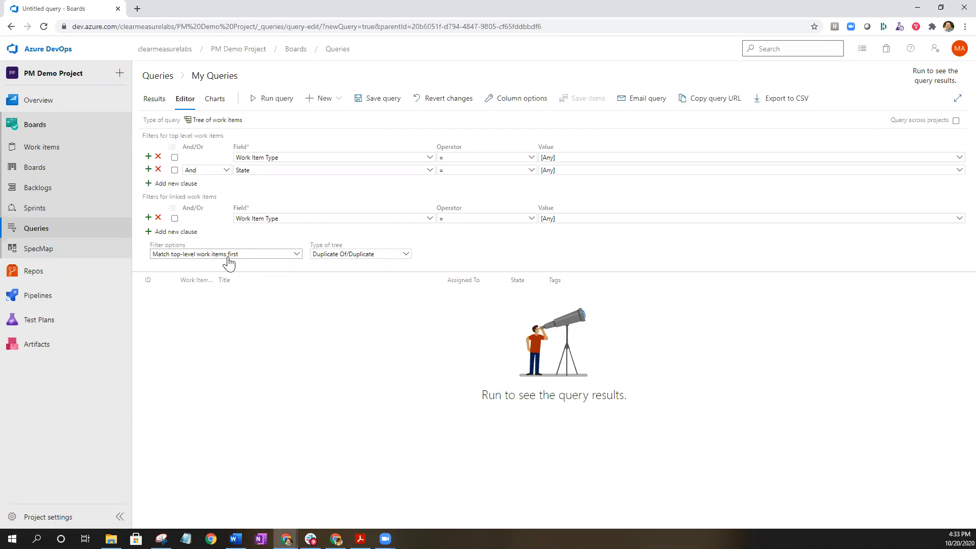
mouse_move(409, 253)
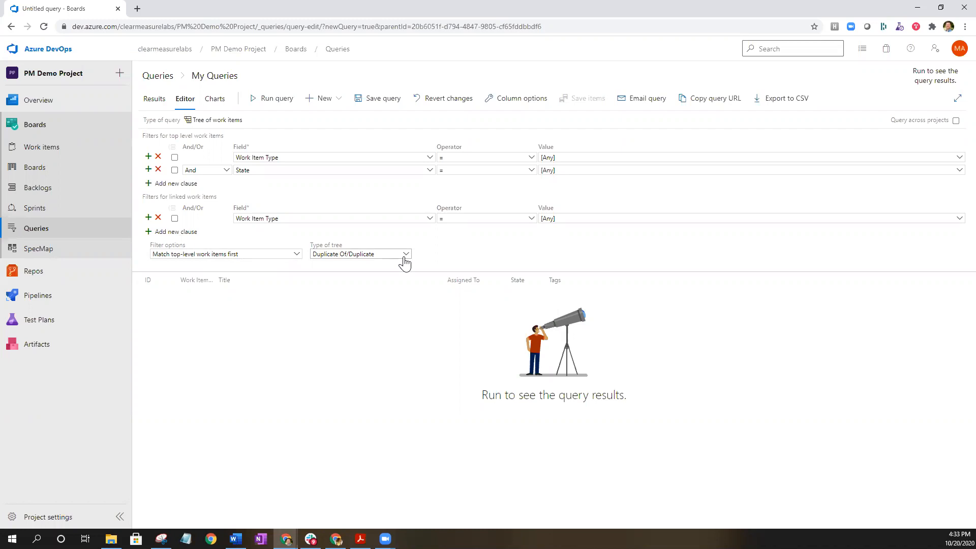
mouse_move(406, 257)
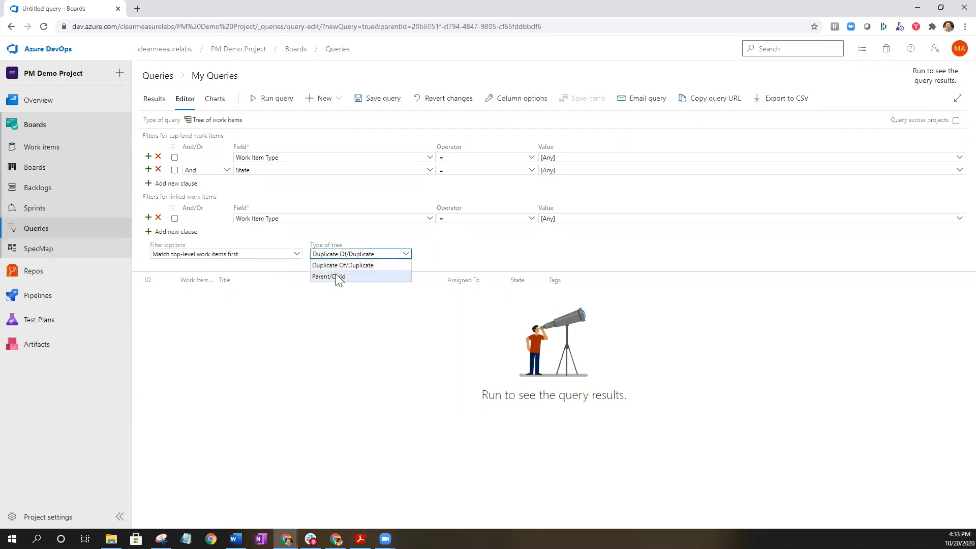
Set the tree type to Parent/Child and run the query, returning 17 work items
left_click(329, 276)
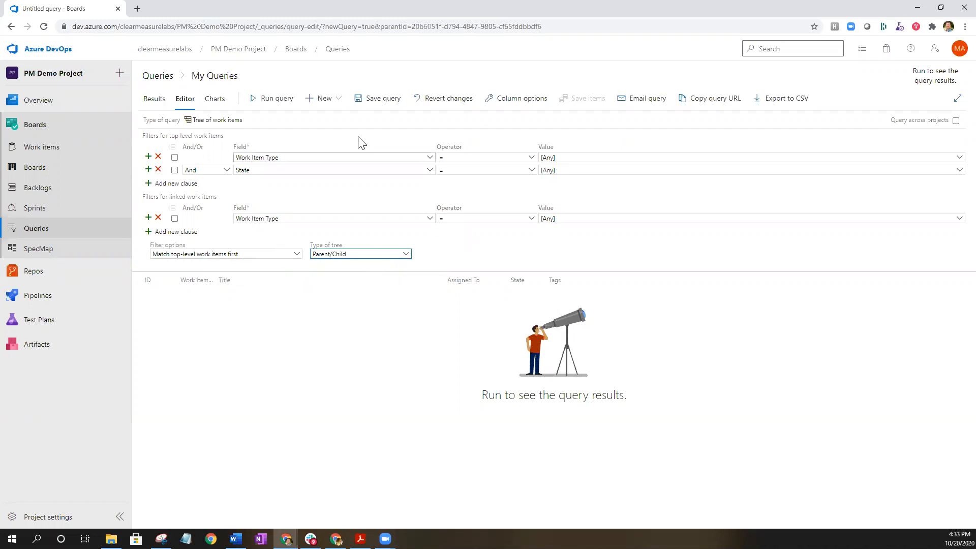
left_click(276, 99)
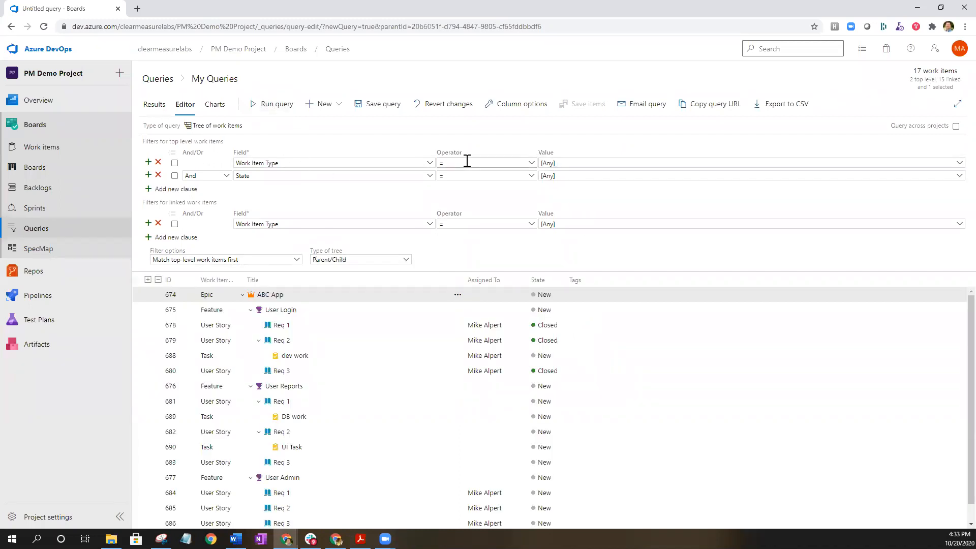
mouse_move(484, 173)
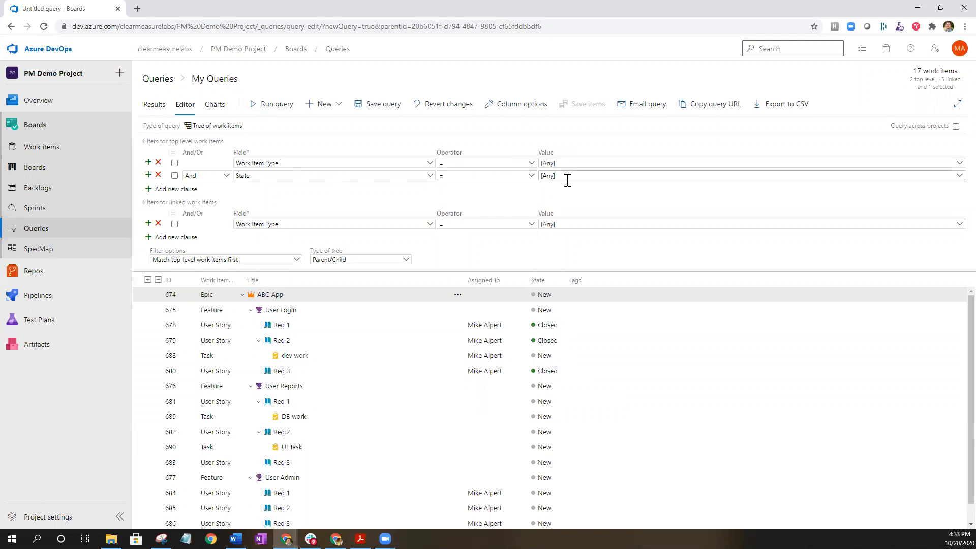
mouse_move(567, 176)
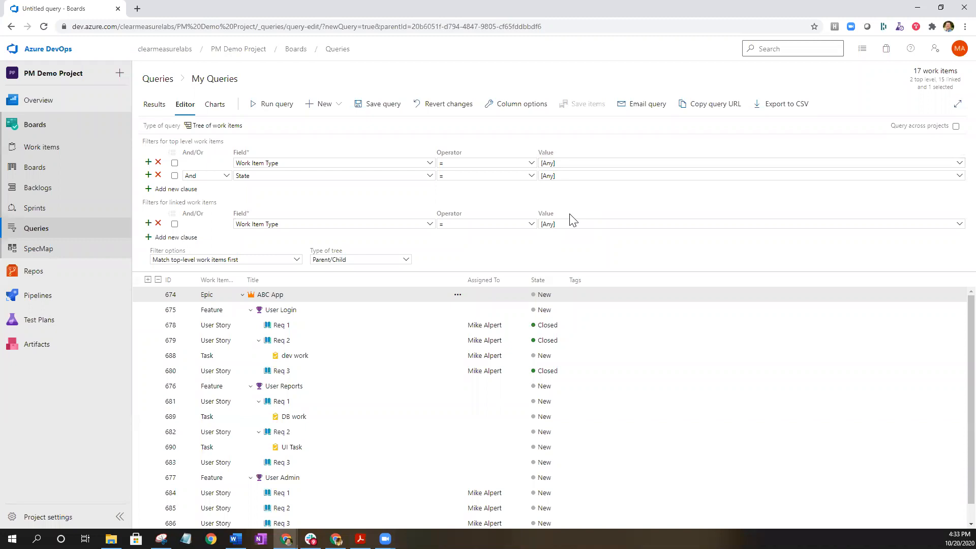
mouse_move(571, 234)
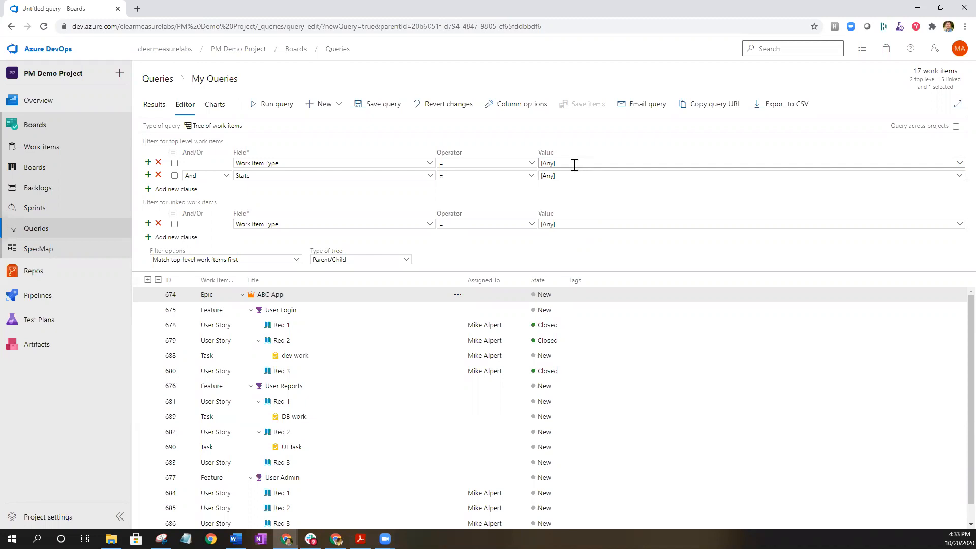
mouse_move(538, 212)
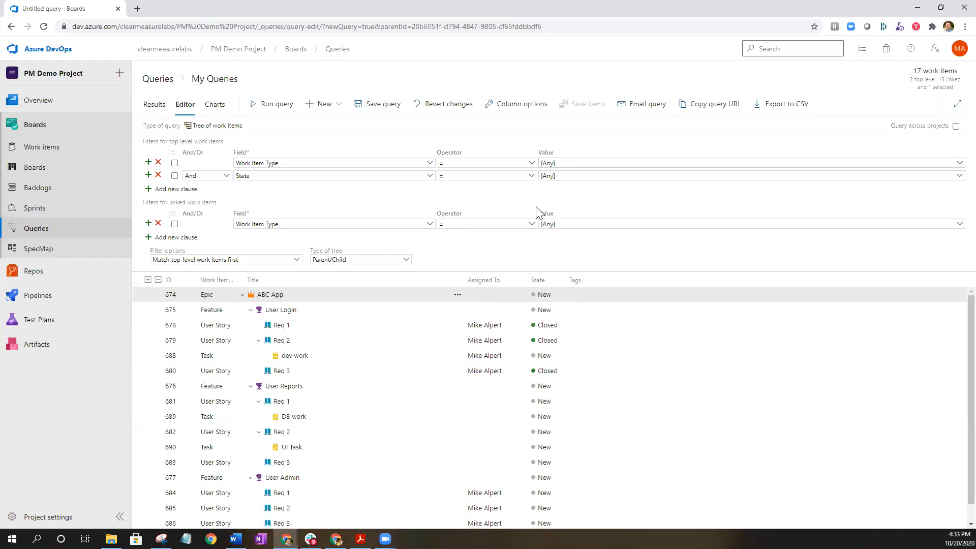
mouse_move(428, 272)
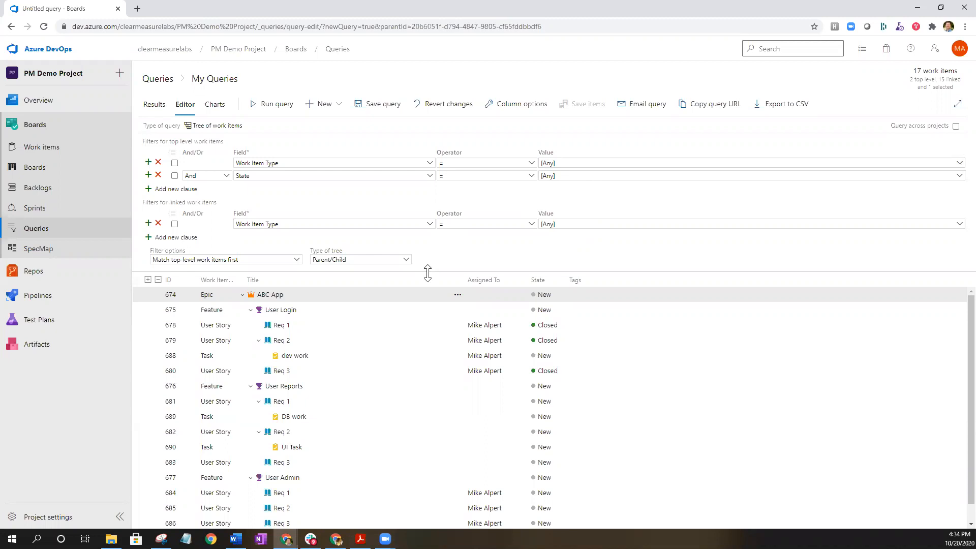
mouse_move(366, 386)
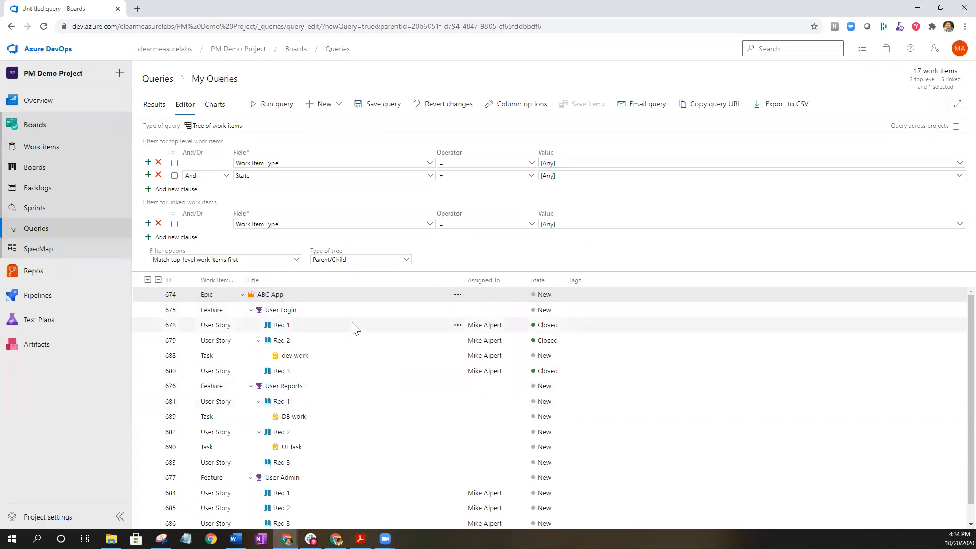
mouse_move(364, 99)
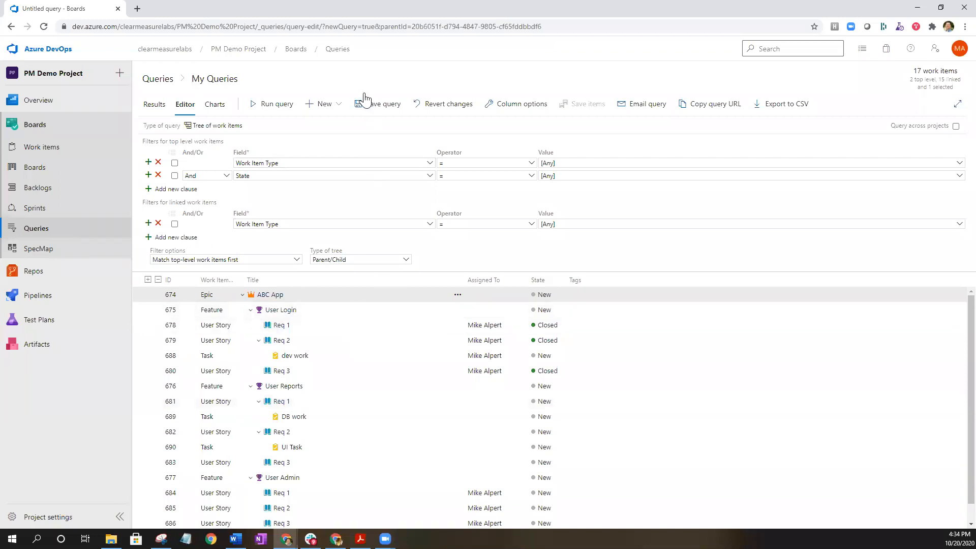
Save the query as 'Project Work Item Tree All' in the Shared Queries folder
left_click(381, 104)
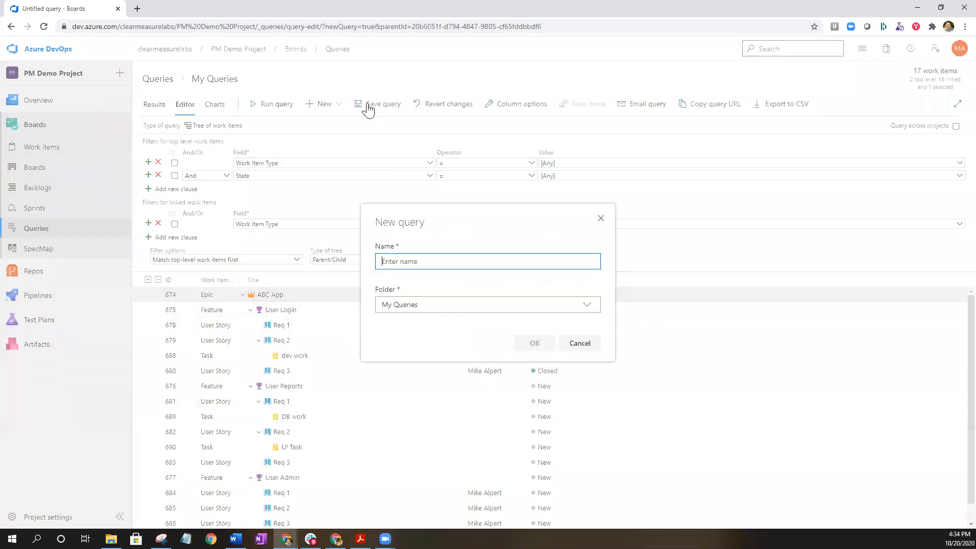
mouse_move(585, 308)
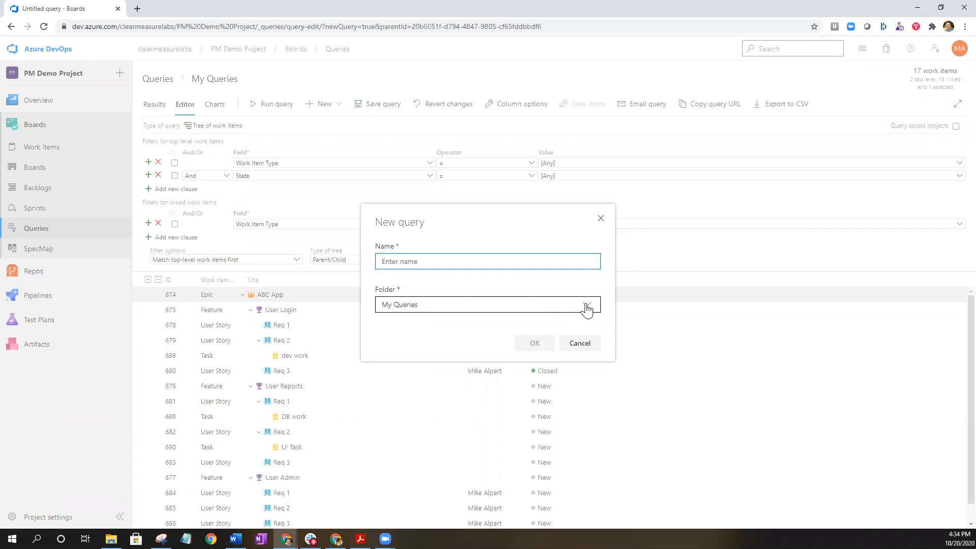
left_click(585, 304)
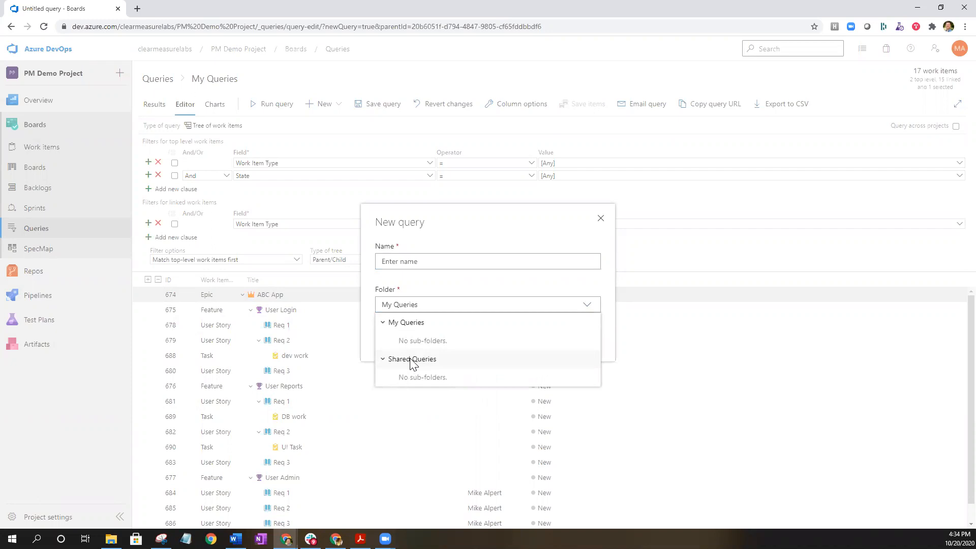
left_click(411, 359)
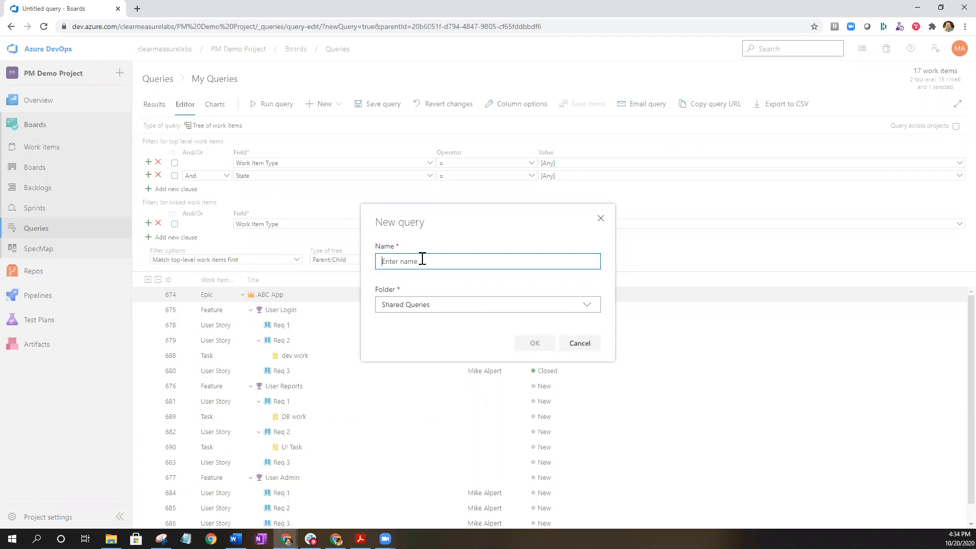
type("Project")
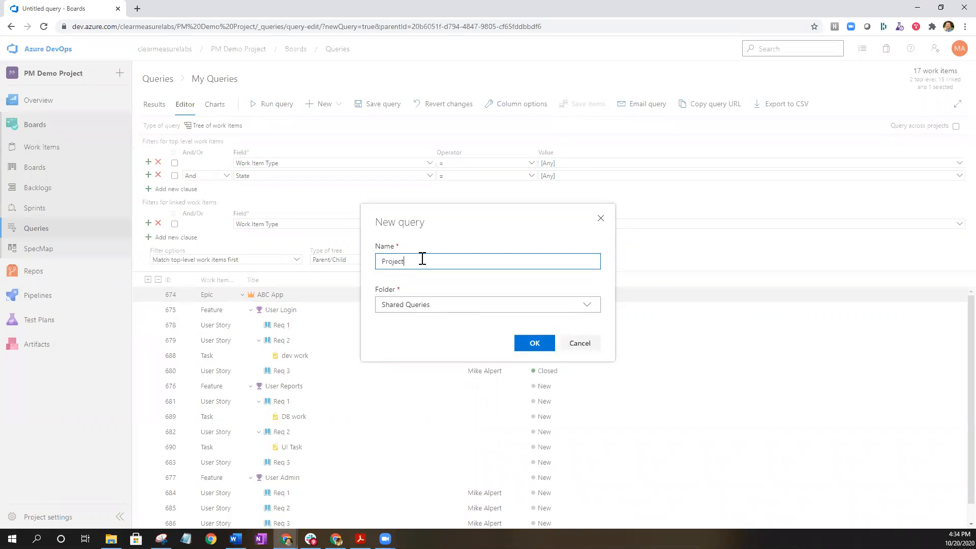
type("Work")
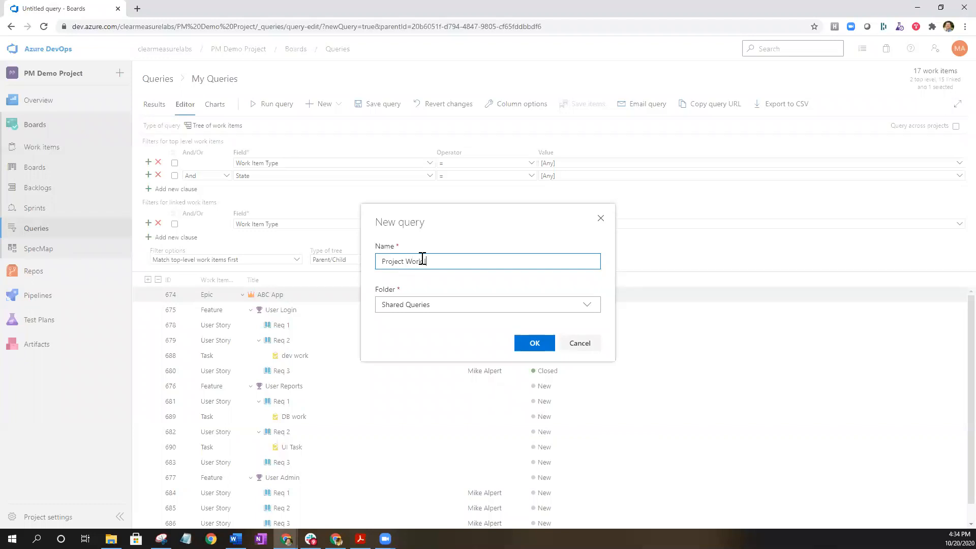
type("Item T")
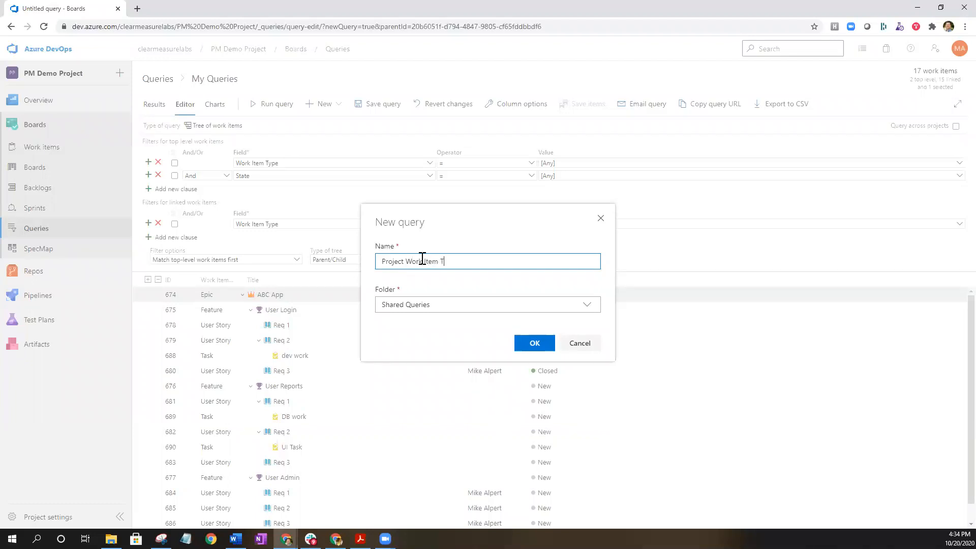
type("ree")
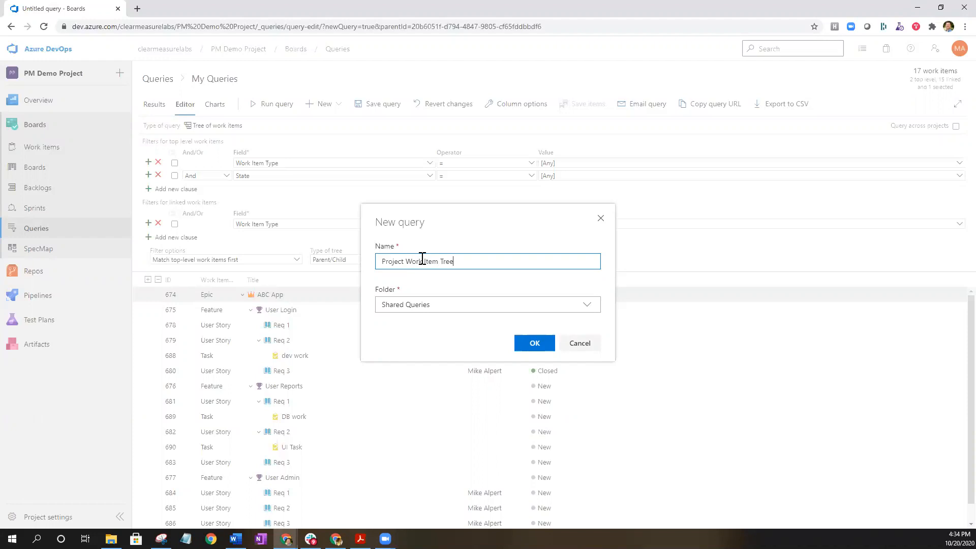
type("A")
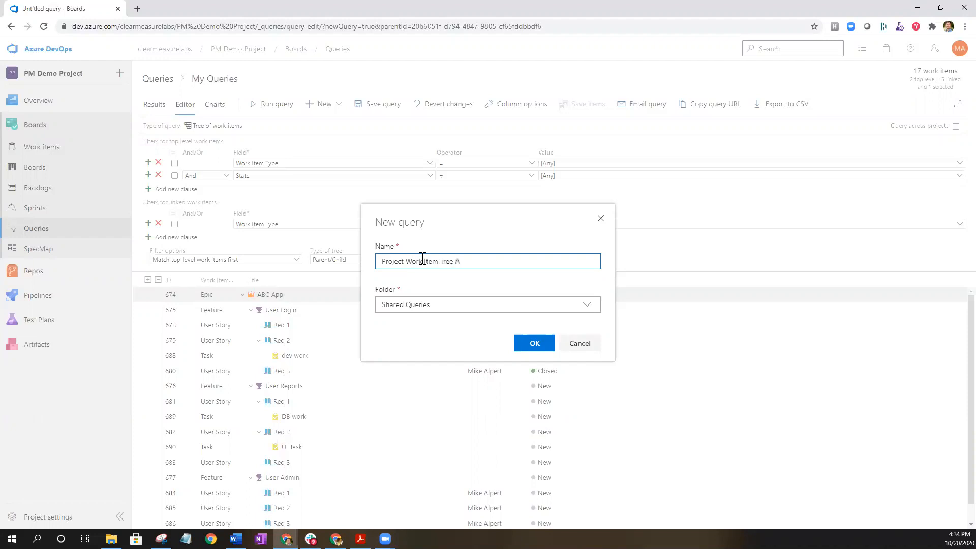
type("ll")
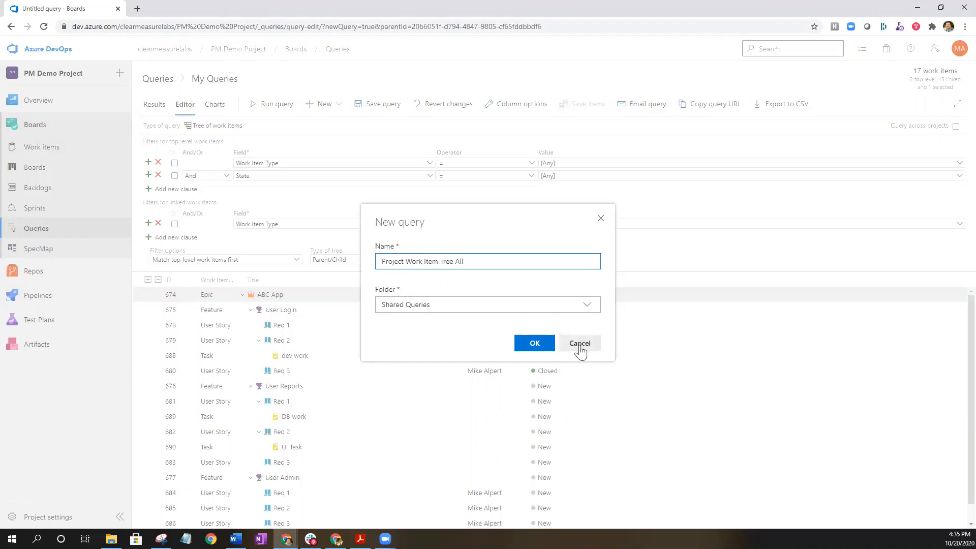
left_click(534, 343)
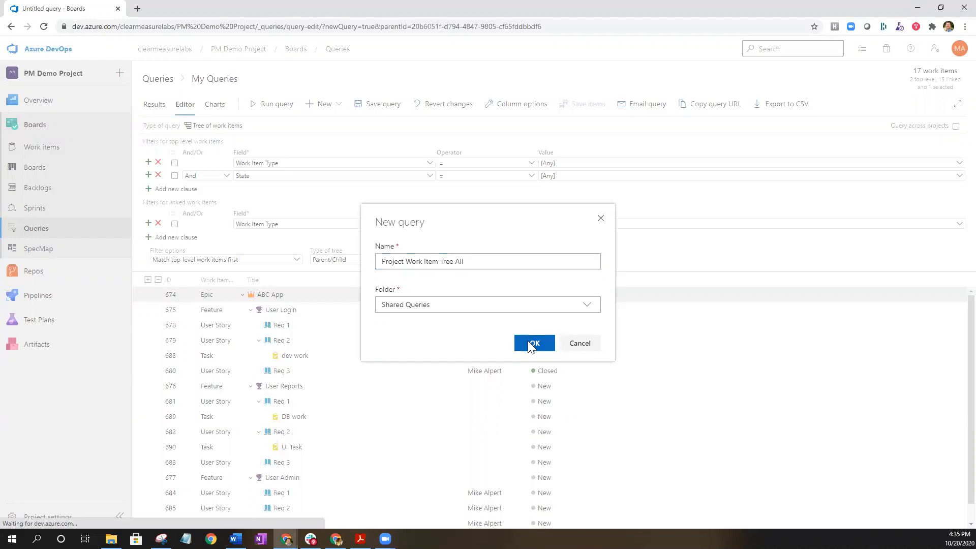
left_click(534, 343)
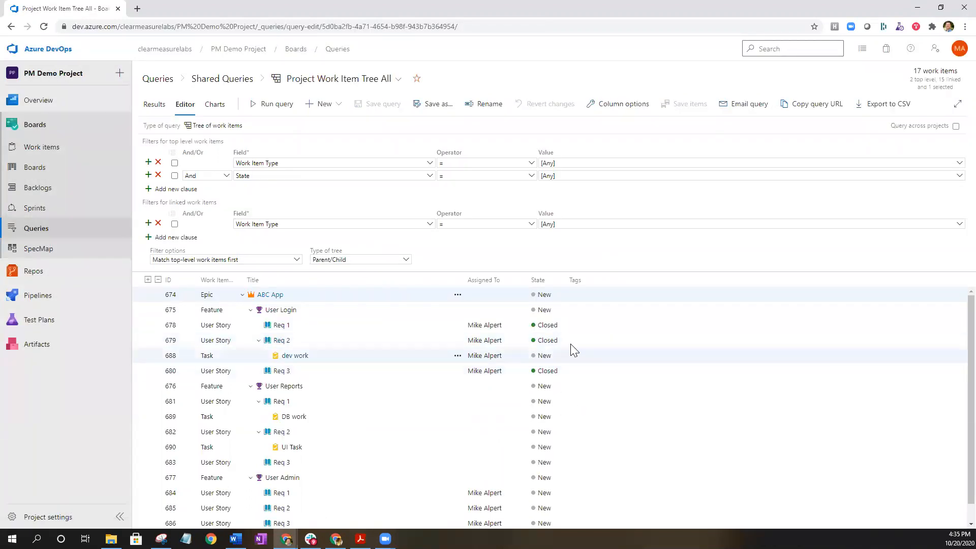
mouse_move(416, 78)
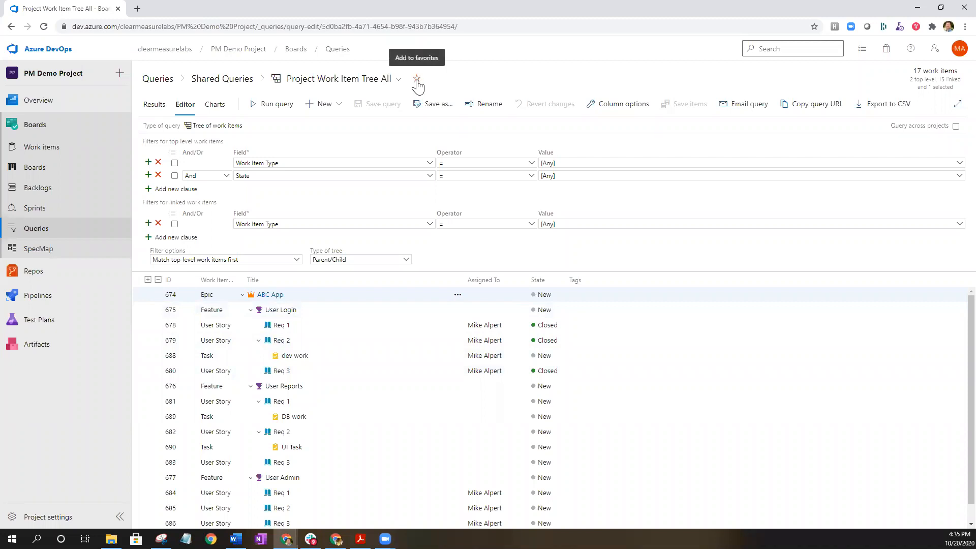
Star the 'Project Work Item Tree All' query as a favorite
left_click(417, 78)
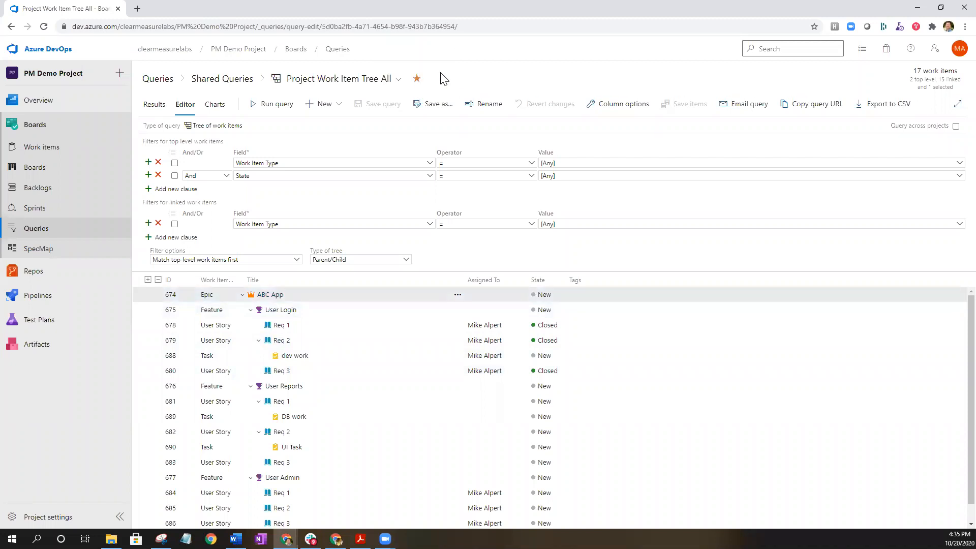
mouse_move(416, 78)
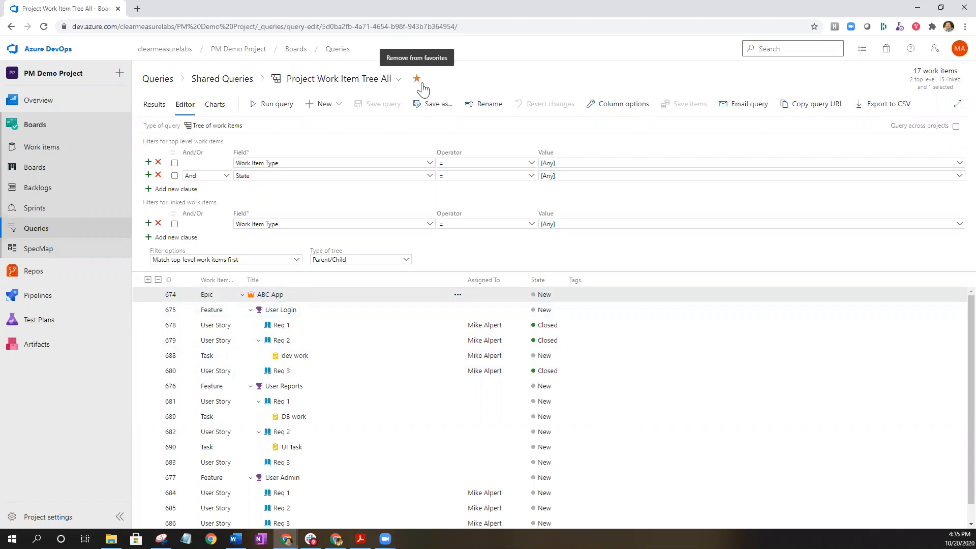
mouse_move(207, 129)
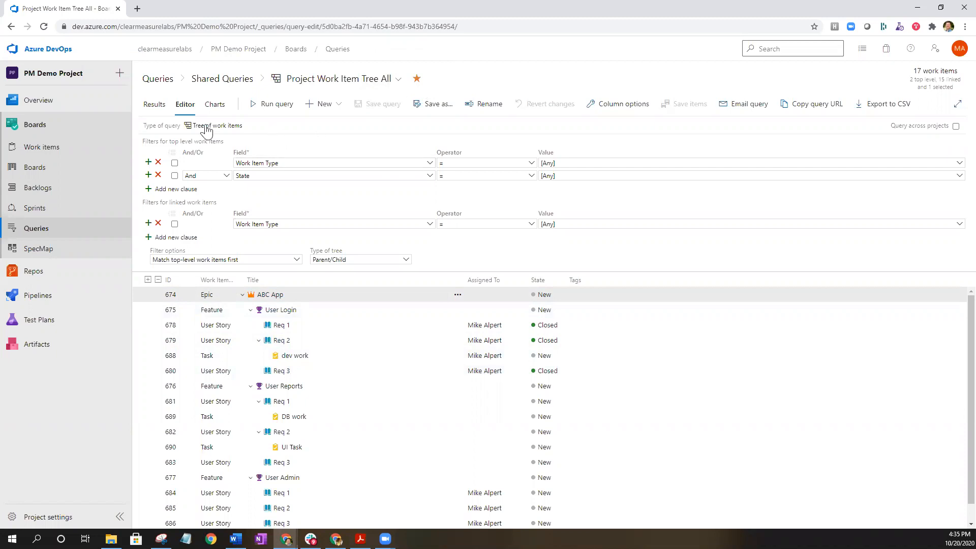
Show the query results and select user story 684 Req 1 under User Admin
left_click(154, 103)
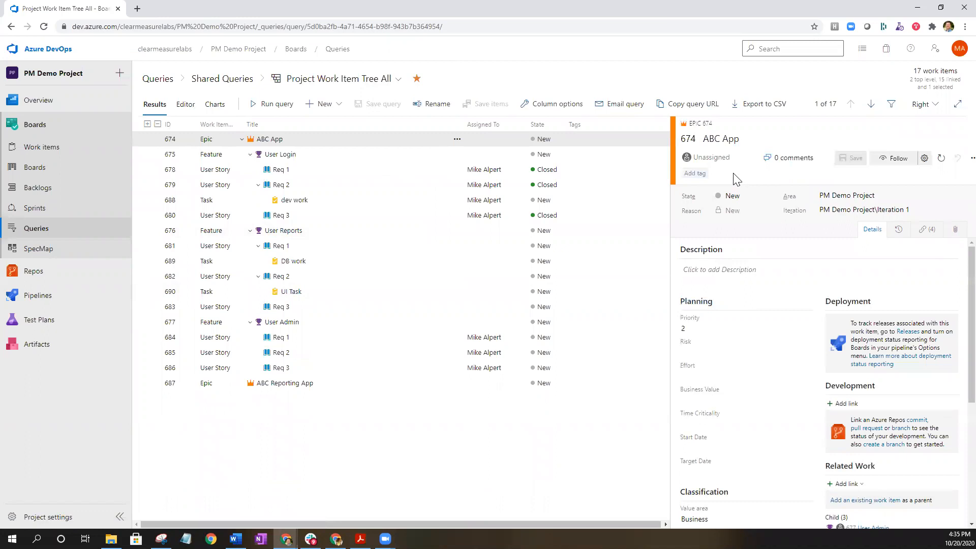
mouse_move(343, 170)
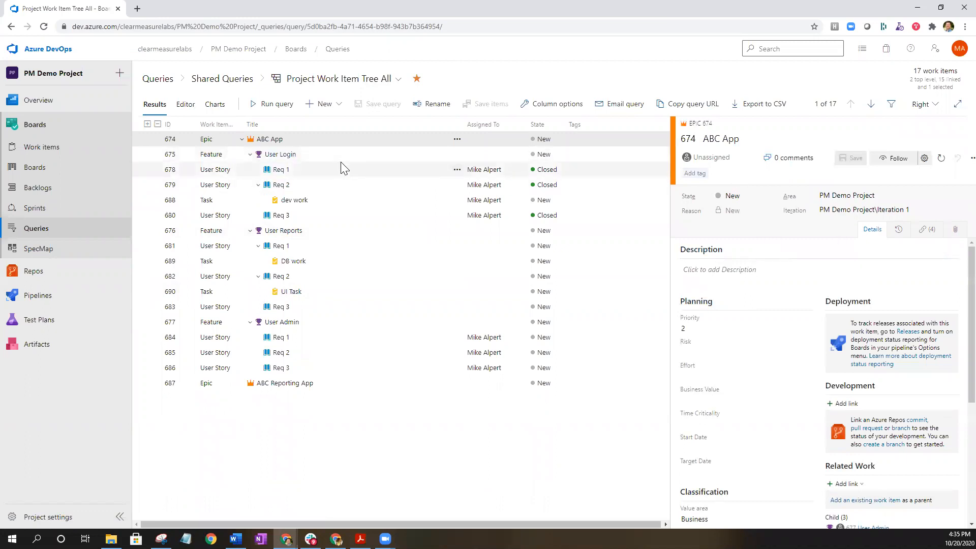
mouse_move(328, 184)
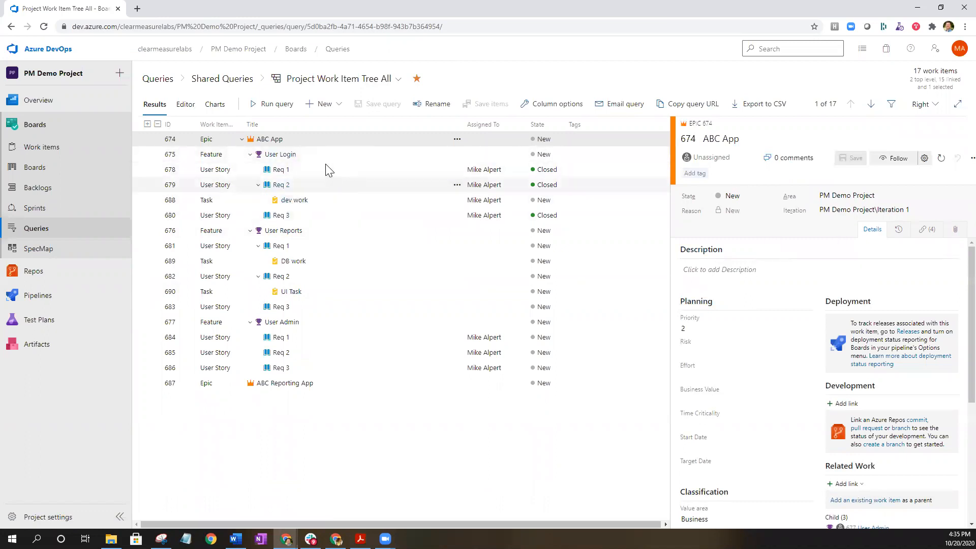
mouse_move(323, 349)
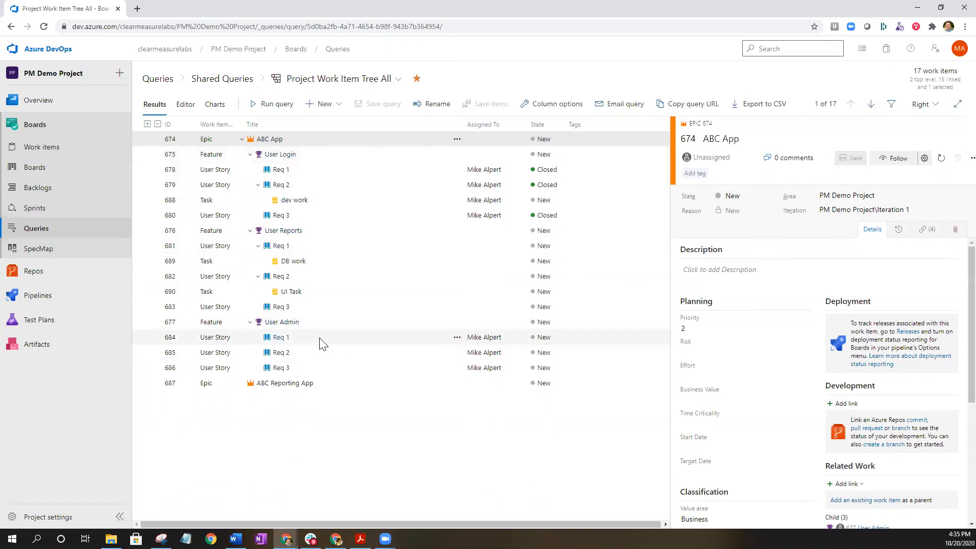
mouse_move(253, 332)
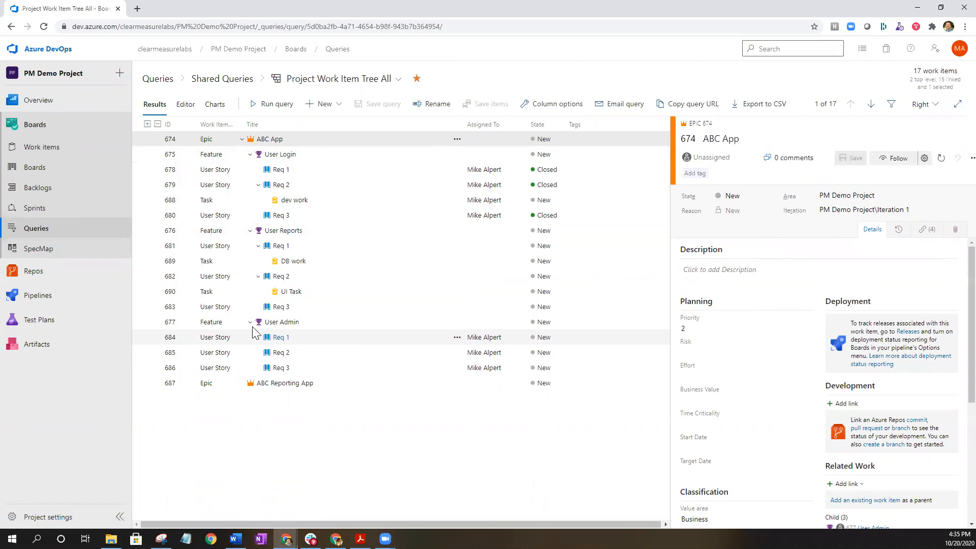
left_click(278, 337)
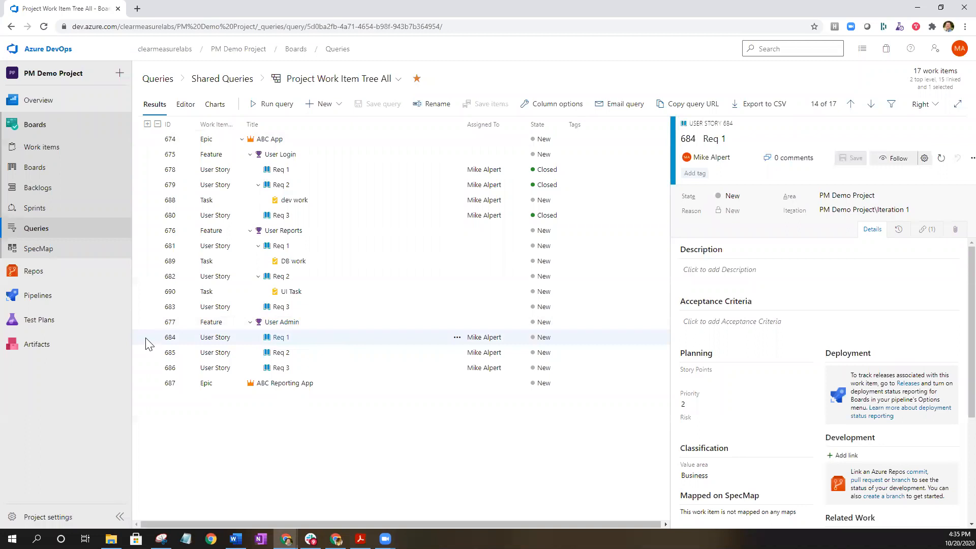
Link a new child Task titled 'UI Task' to Req 1 via its context menu
right_click(281, 336)
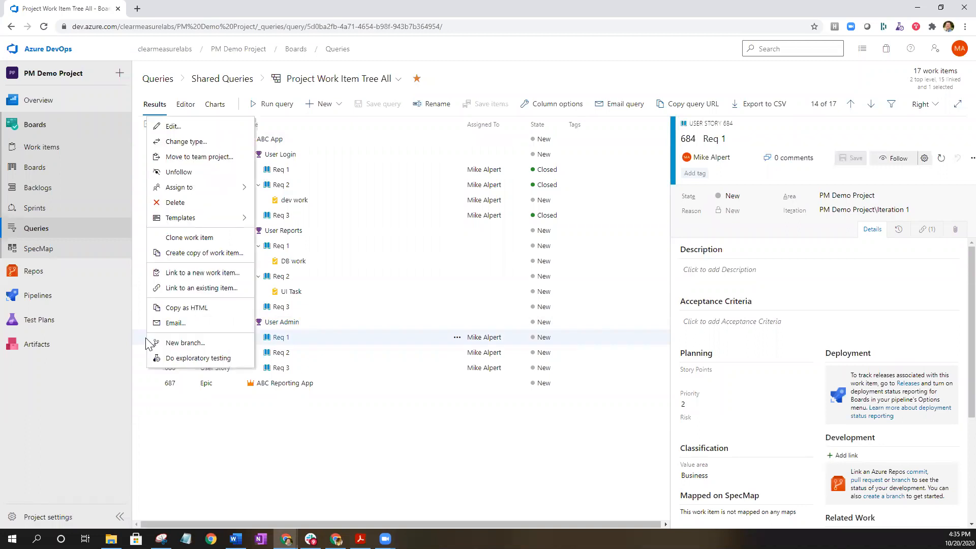
mouse_move(200, 288)
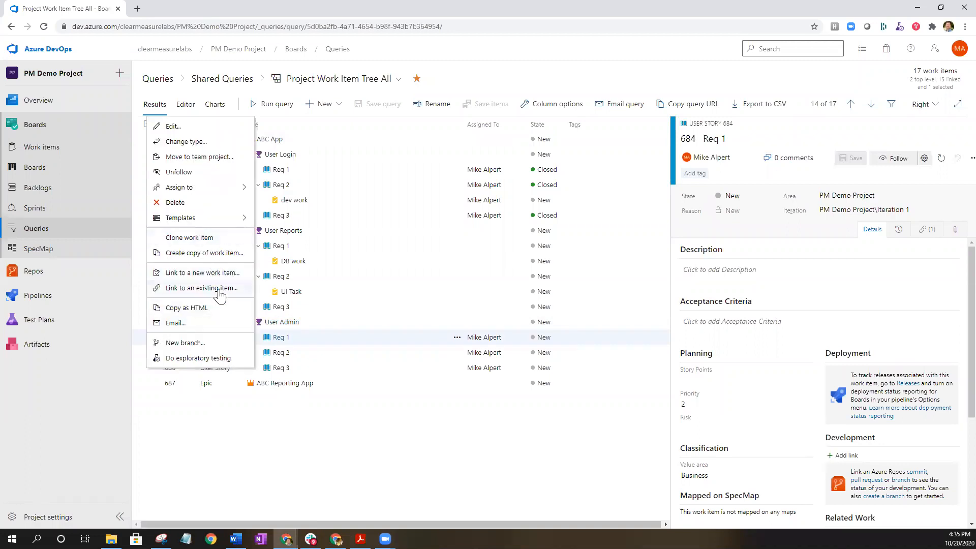
mouse_move(199, 272)
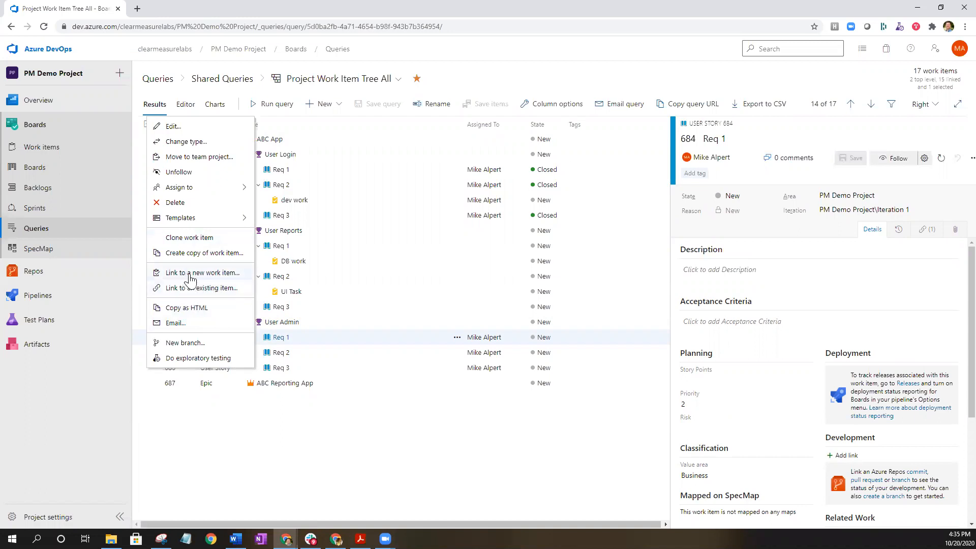
left_click(200, 273)
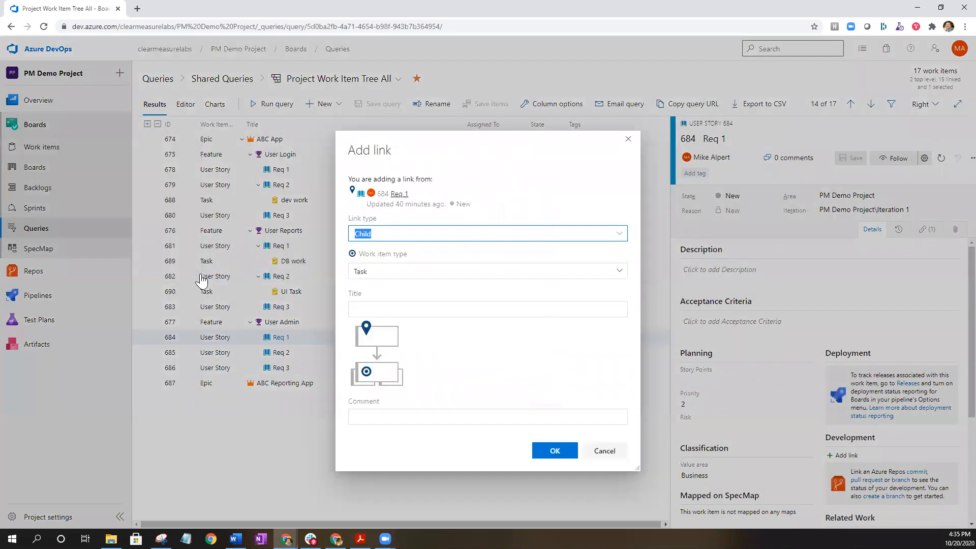
mouse_move(416, 177)
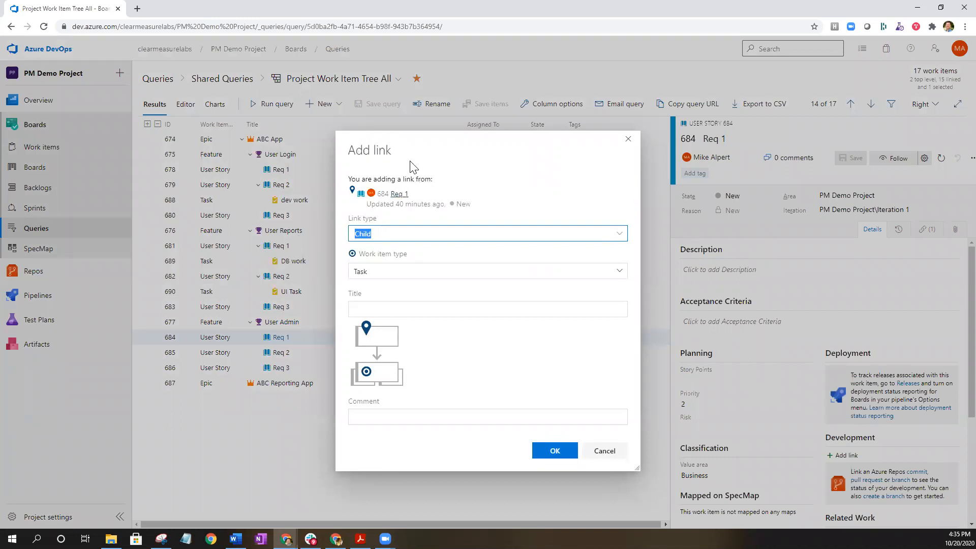
left_click(487, 309)
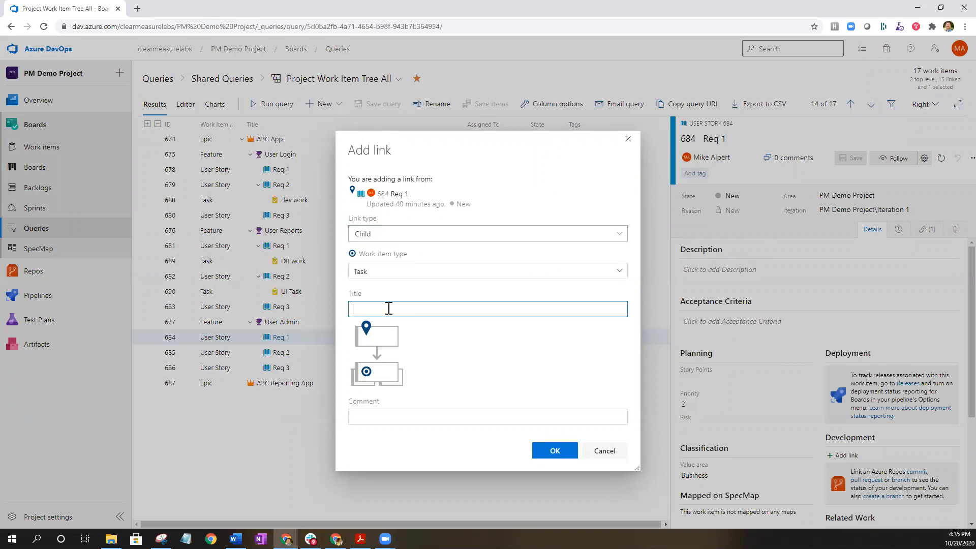
type("UI Task")
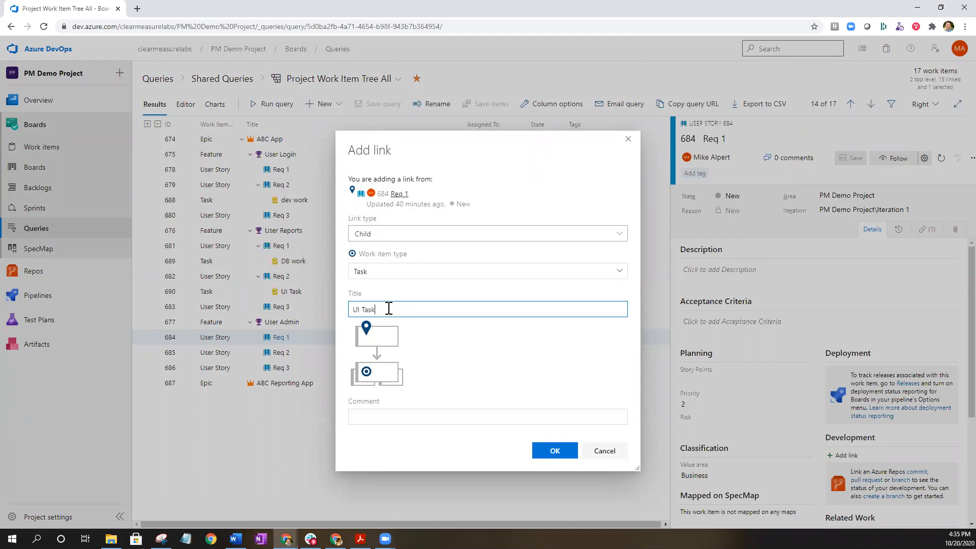
left_click(553, 450)
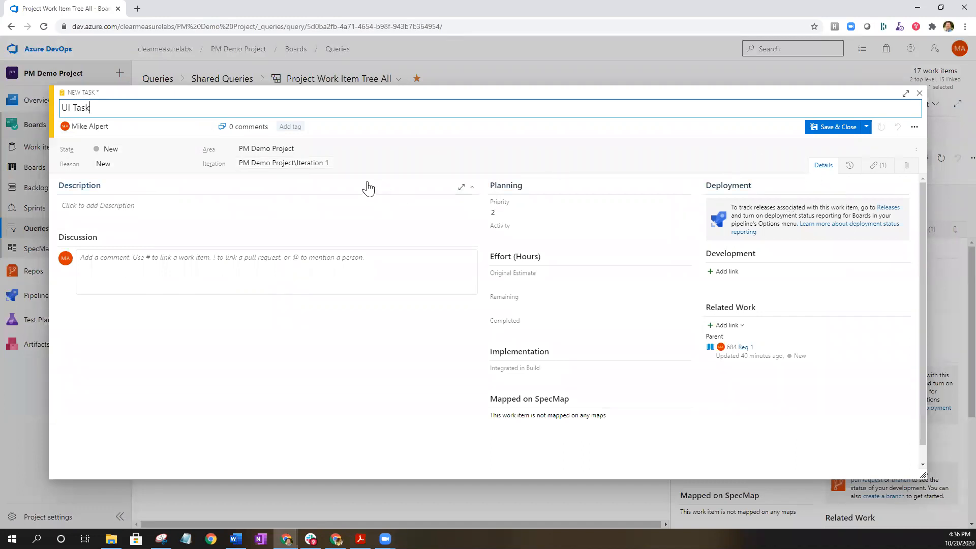
mouse_move(384, 123)
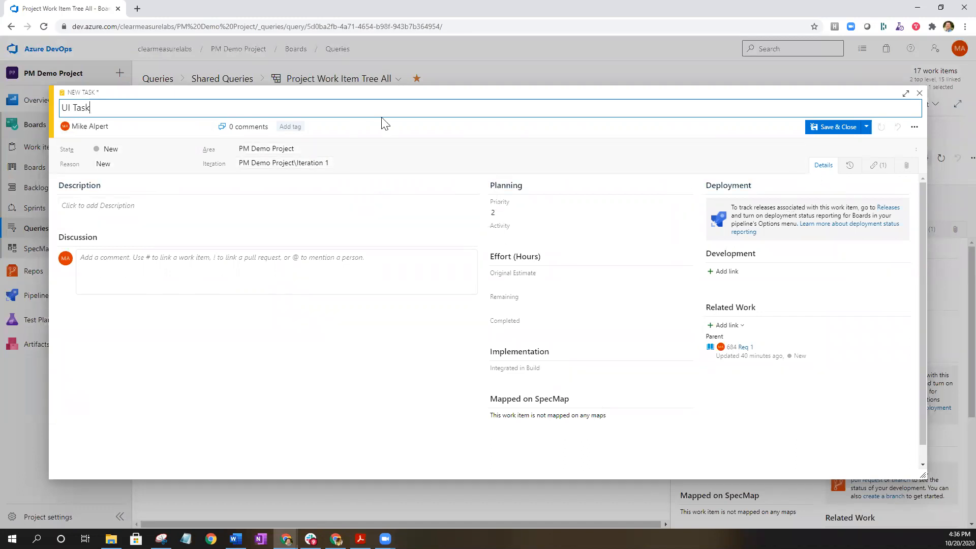
Save and close UI Task so it appears under Req 1, giving 18 work items
left_click(588, 235)
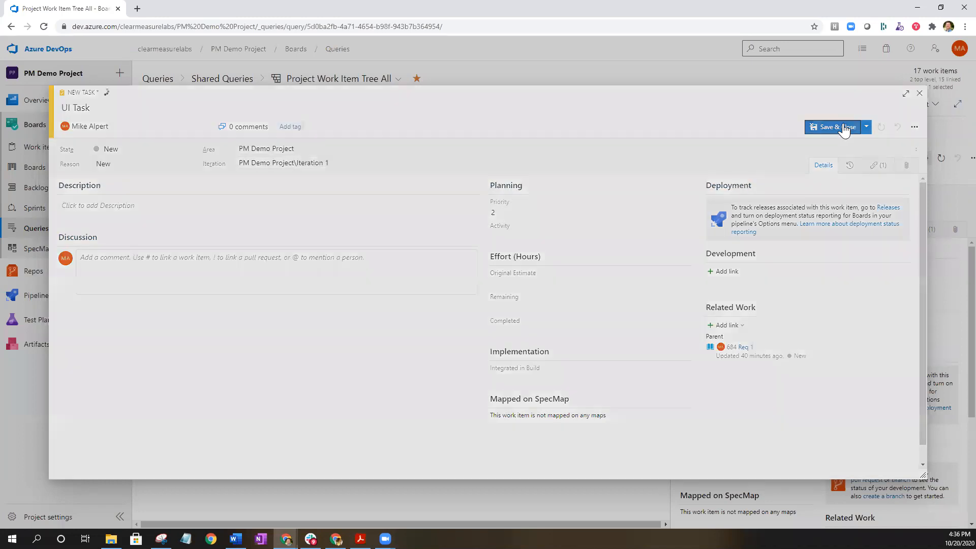
left_click(832, 127)
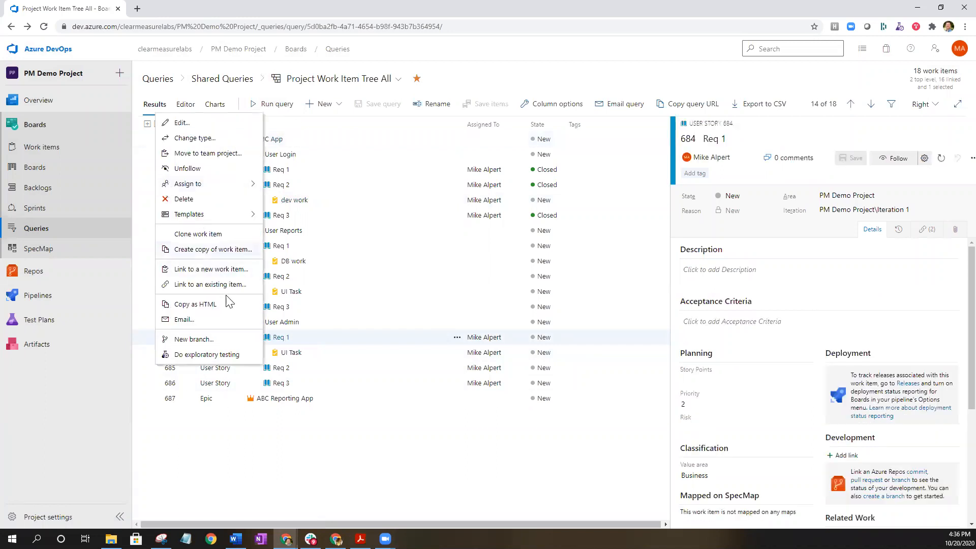
mouse_move(211, 271)
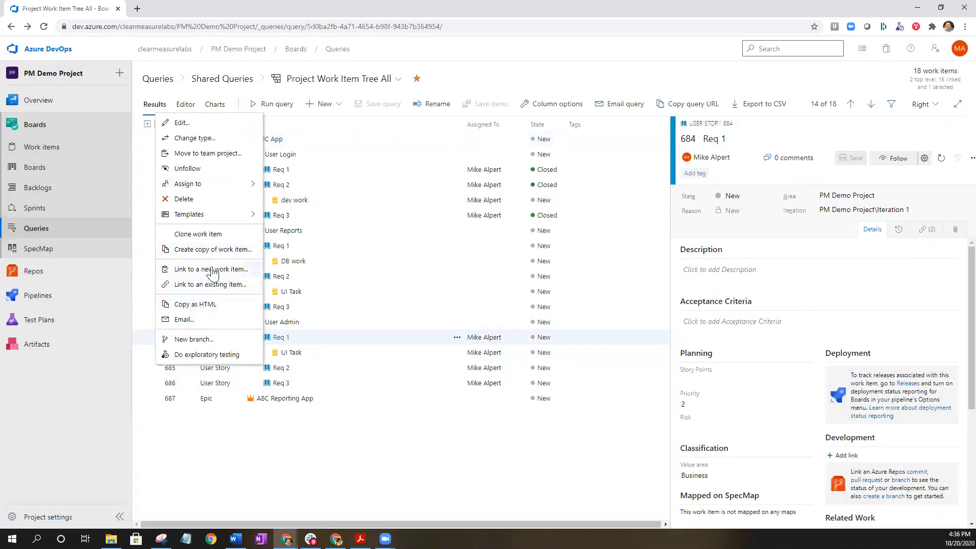
Link a new child Bug titled 'UI bug mis spelling' to Req 1
left_click(210, 284)
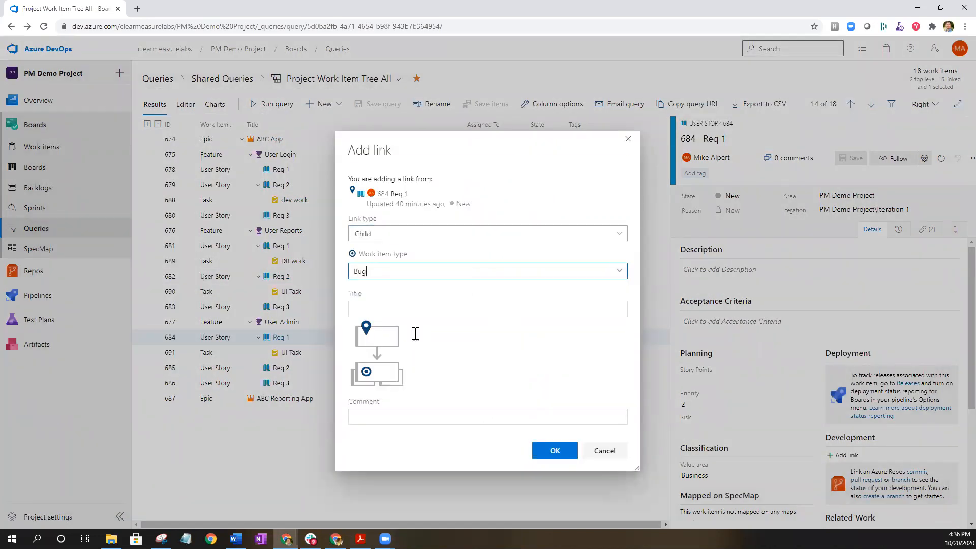
left_click(487, 309)
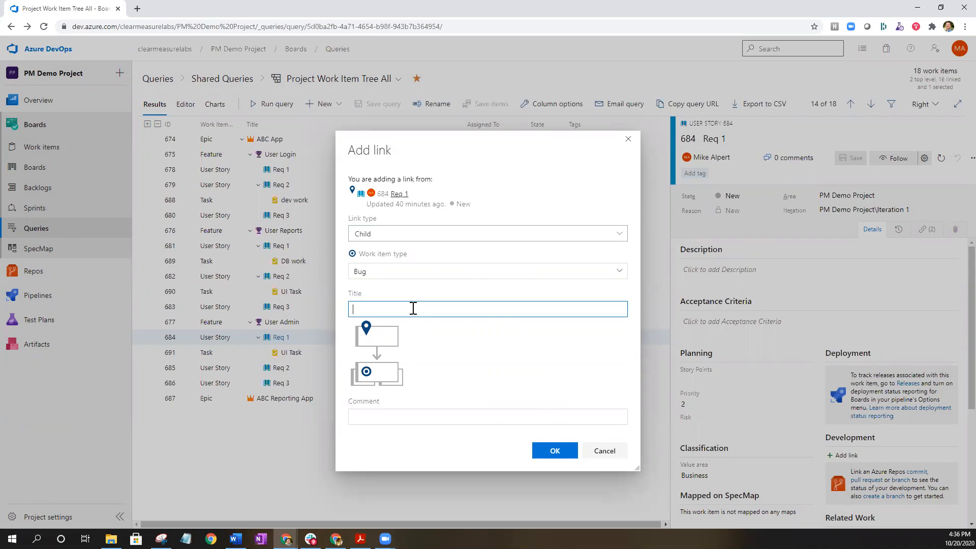
type("UI")
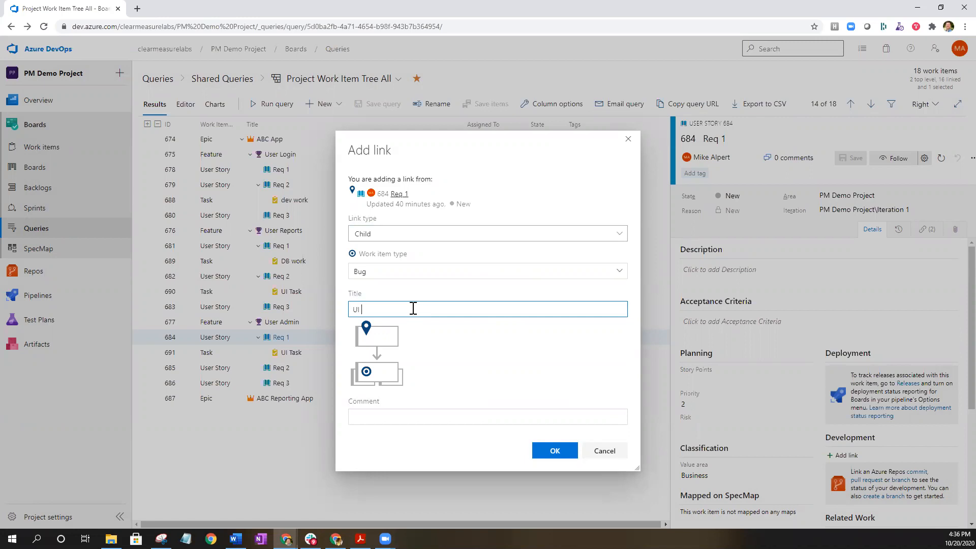
type("bug")
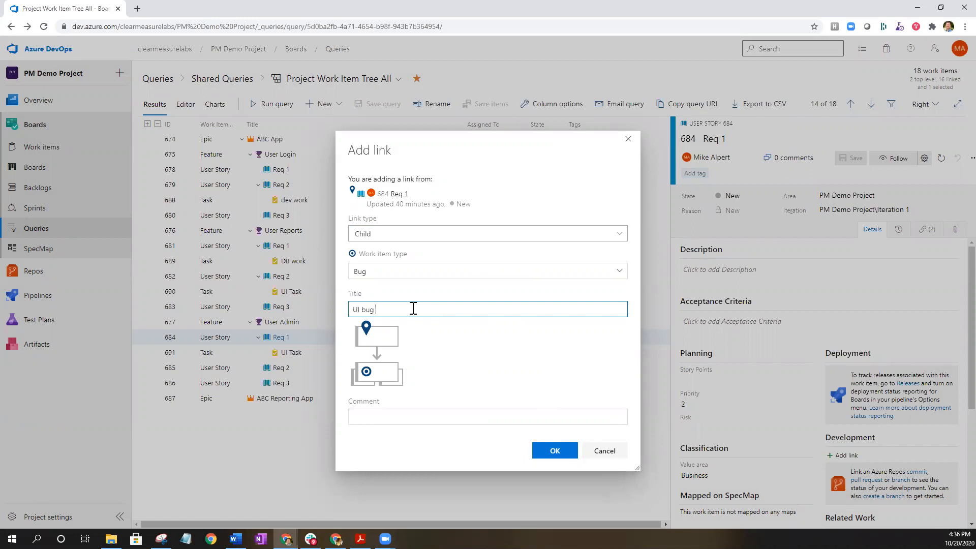
type("mis")
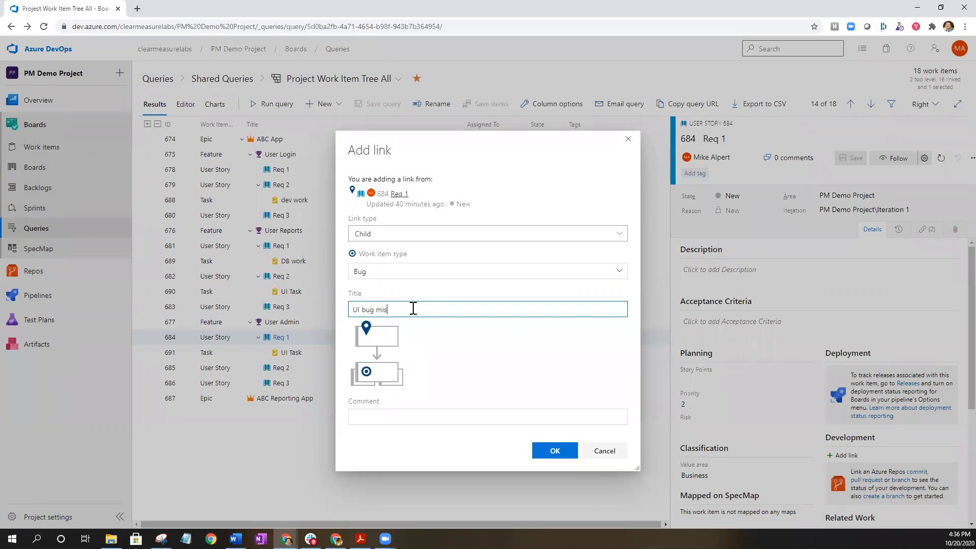
type("spelling")
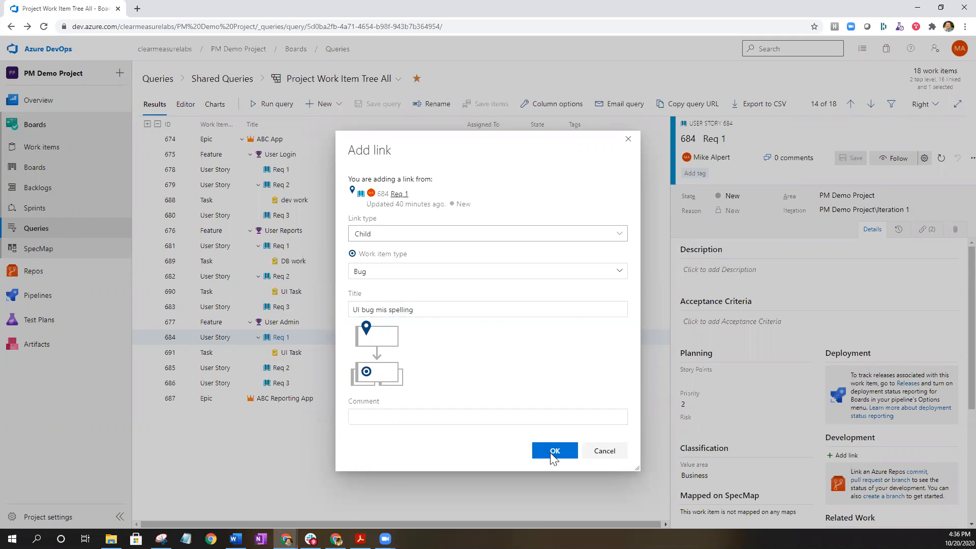
left_click(554, 450)
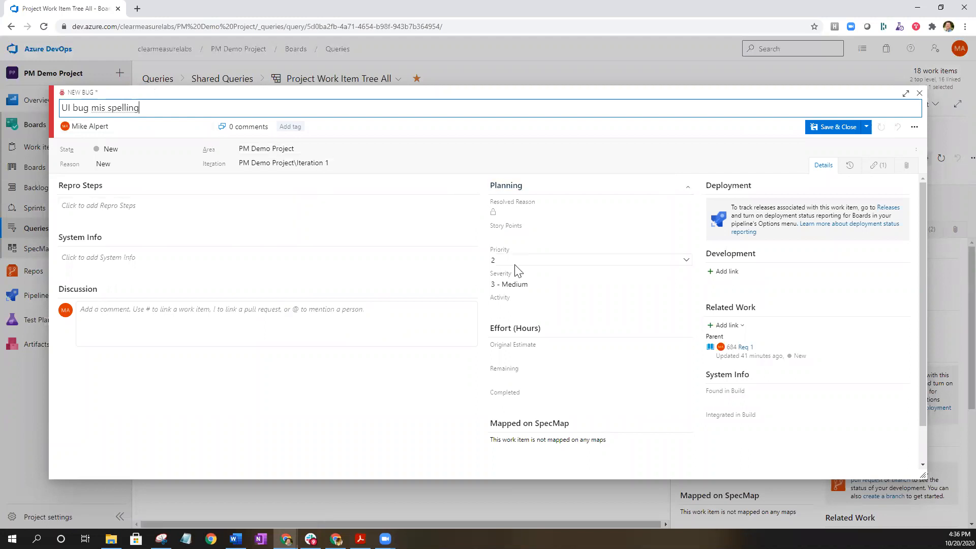
mouse_move(542, 260)
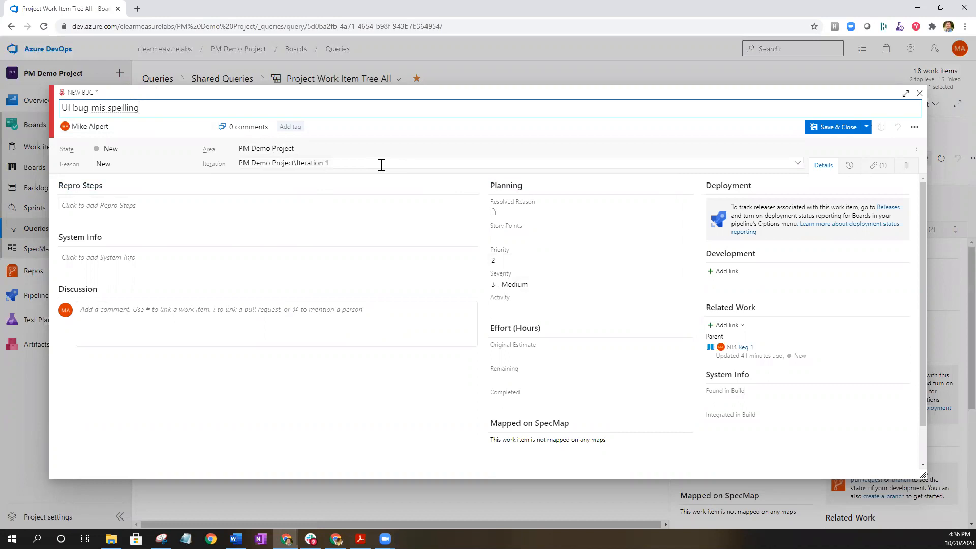
mouse_move(149, 132)
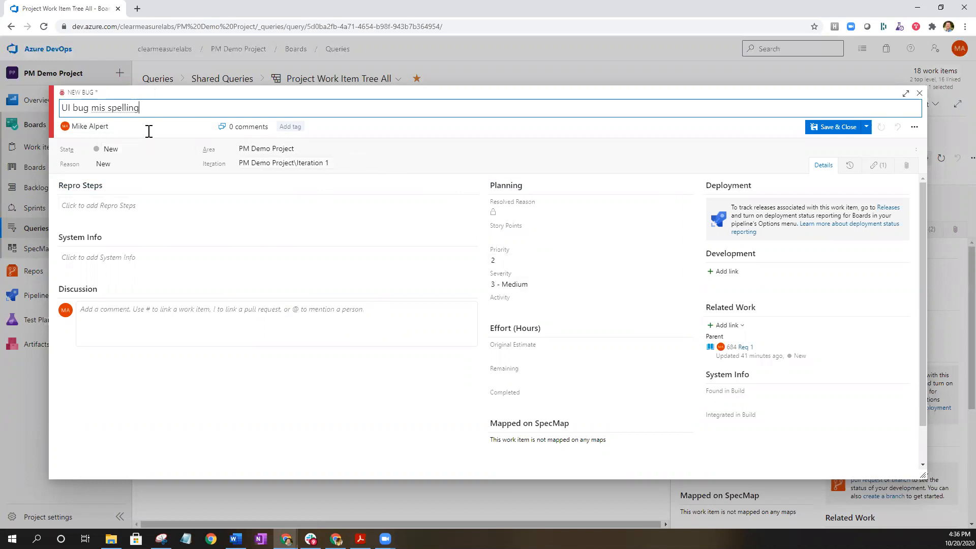
Retitle the bug to 'UI bug misspelling', then save and close it
type("misspelling")
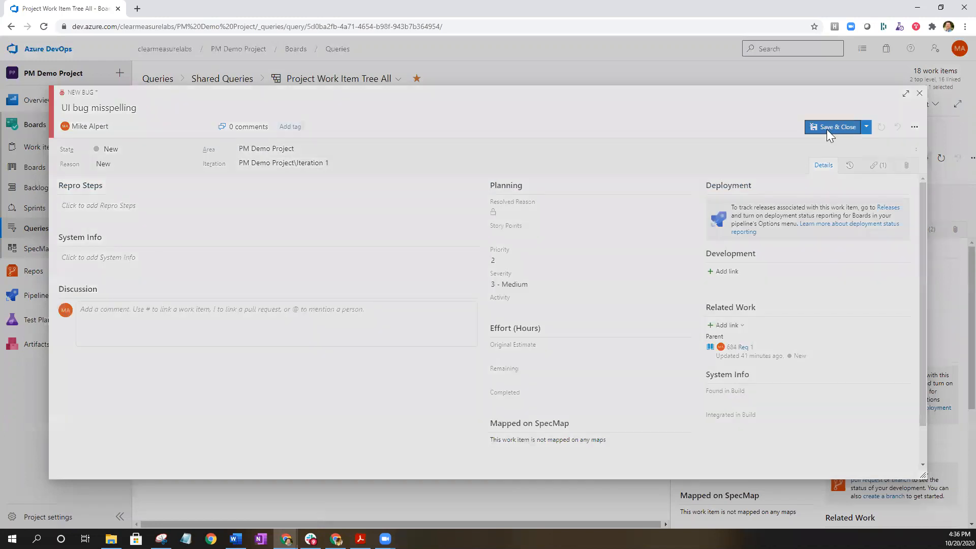
left_click(837, 127)
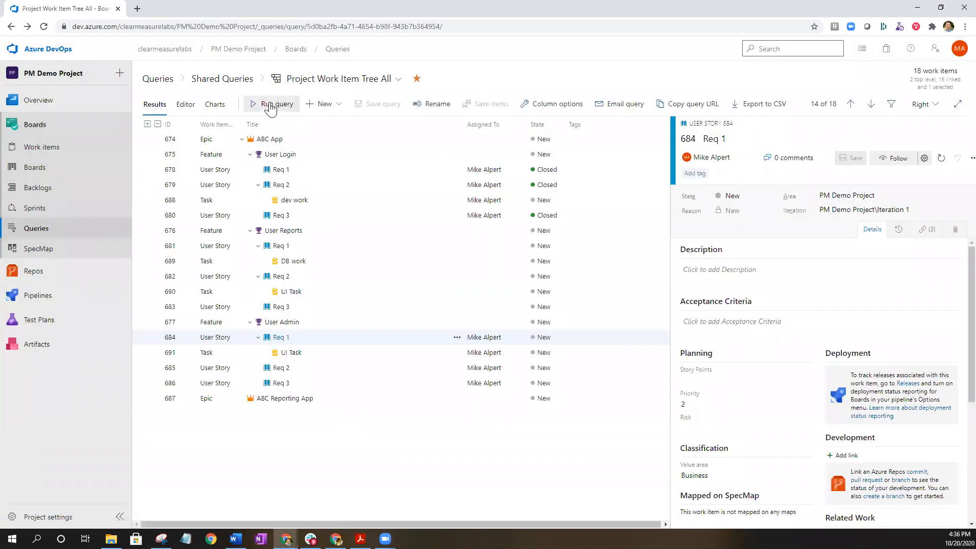
Rerun the query so 19 work items list UI bug misspelling under Req 1
left_click(276, 104)
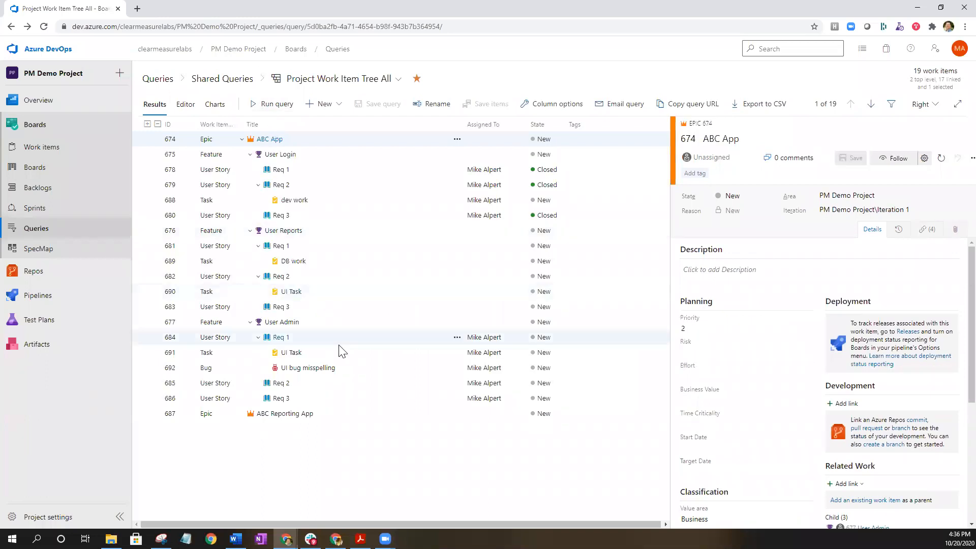
mouse_move(297, 336)
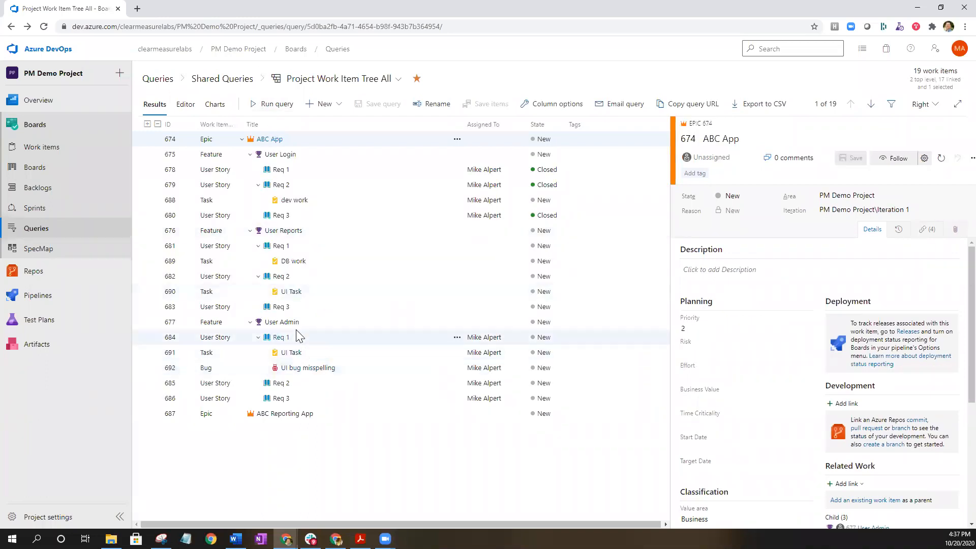
mouse_move(306, 367)
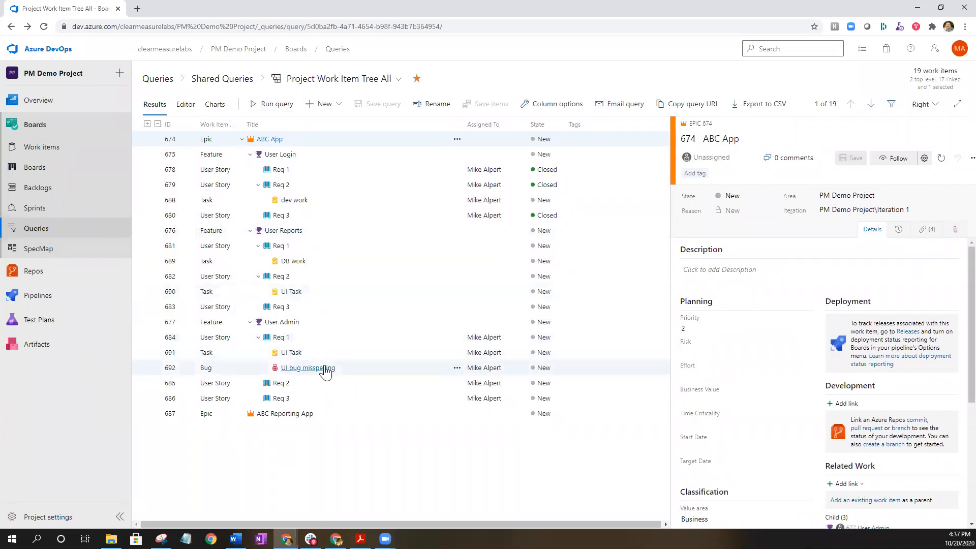
mouse_move(386, 414)
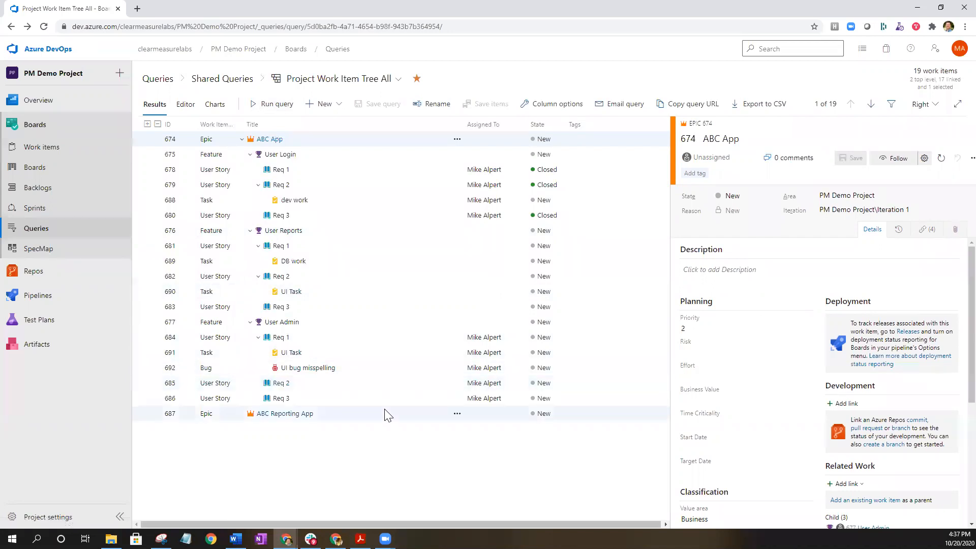